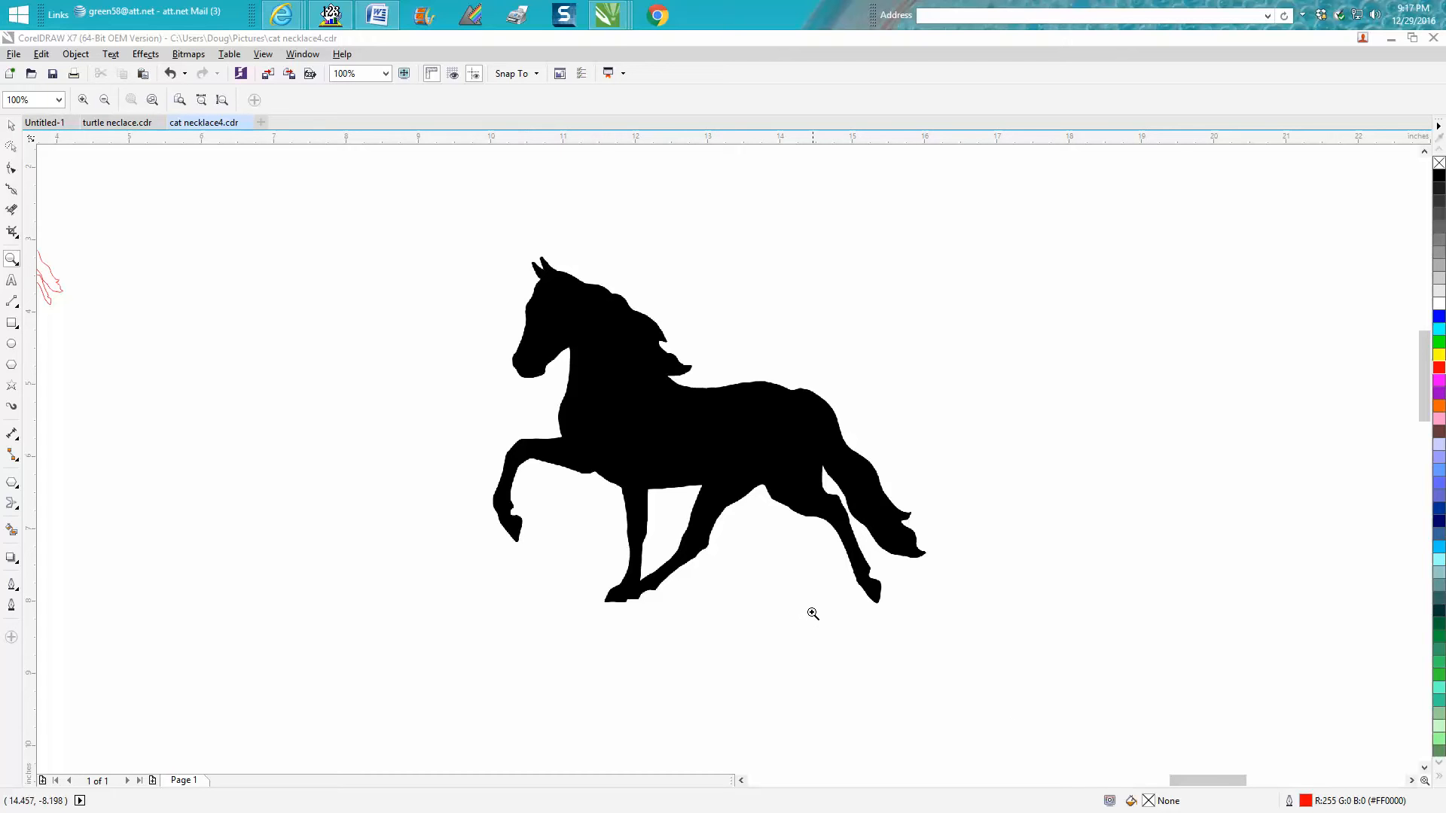
pyautogui.moveTo(86, 202)
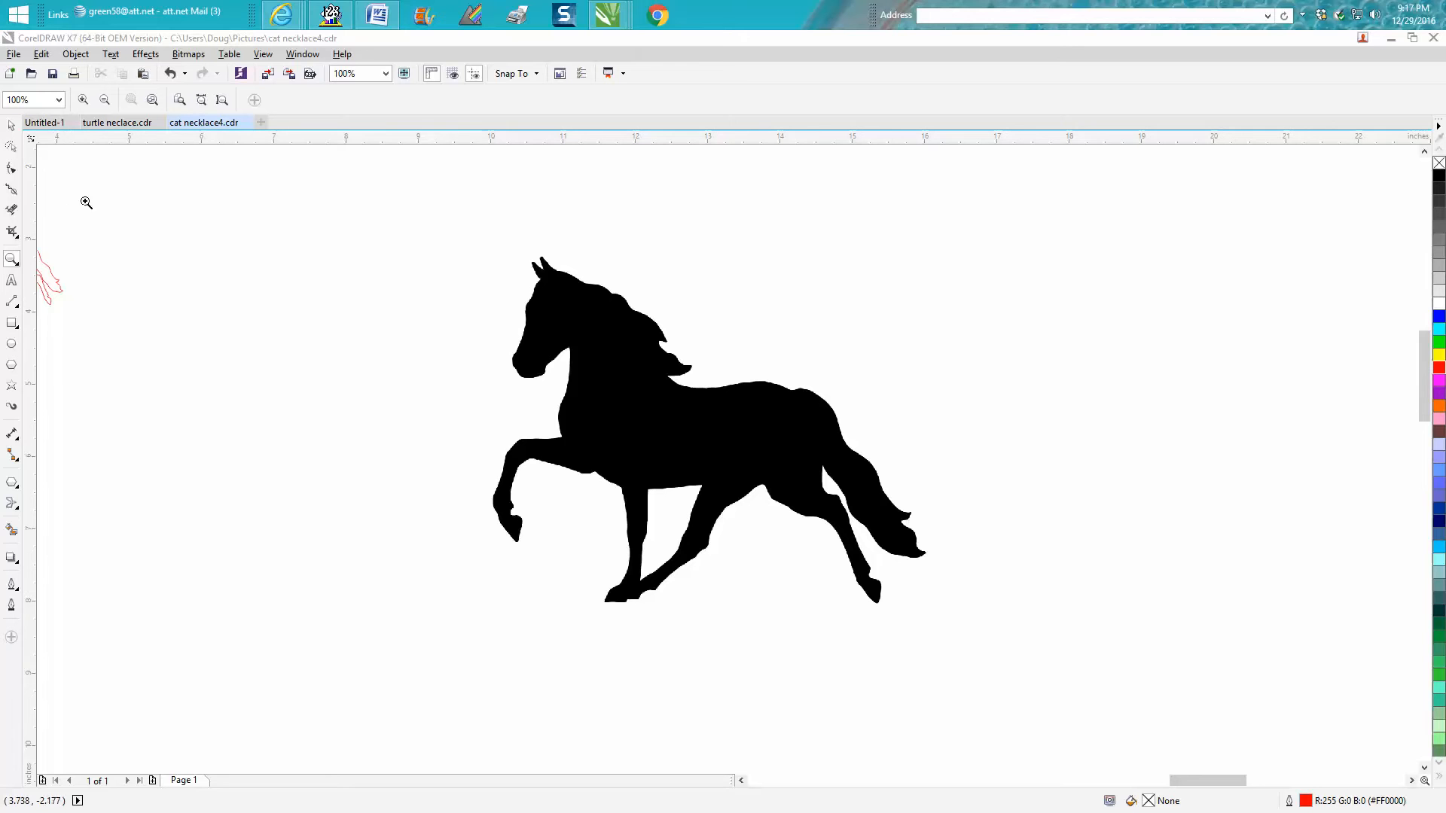
pyautogui.moveTo(40, 178)
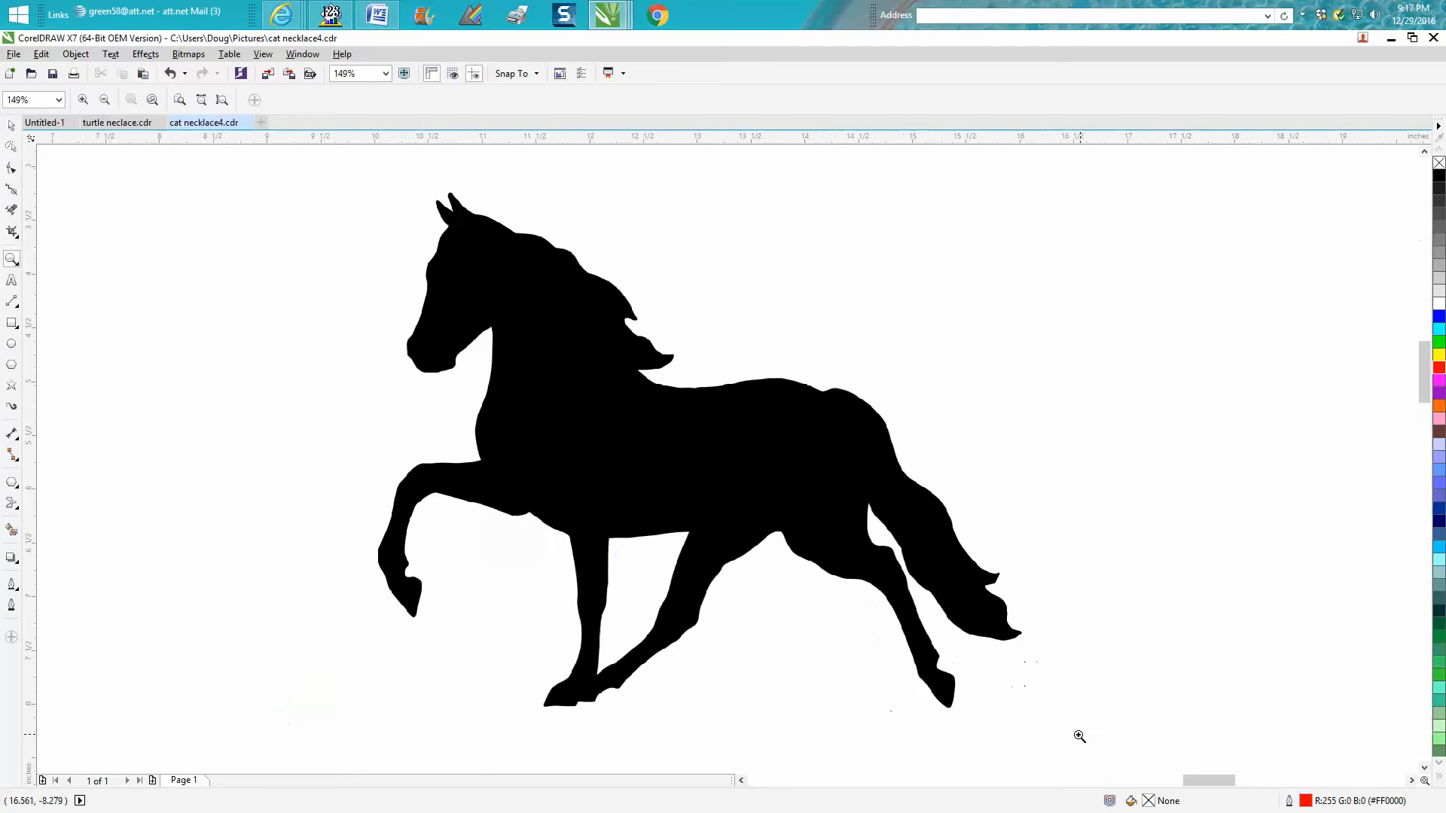
pyautogui.moveTo(658, 425)
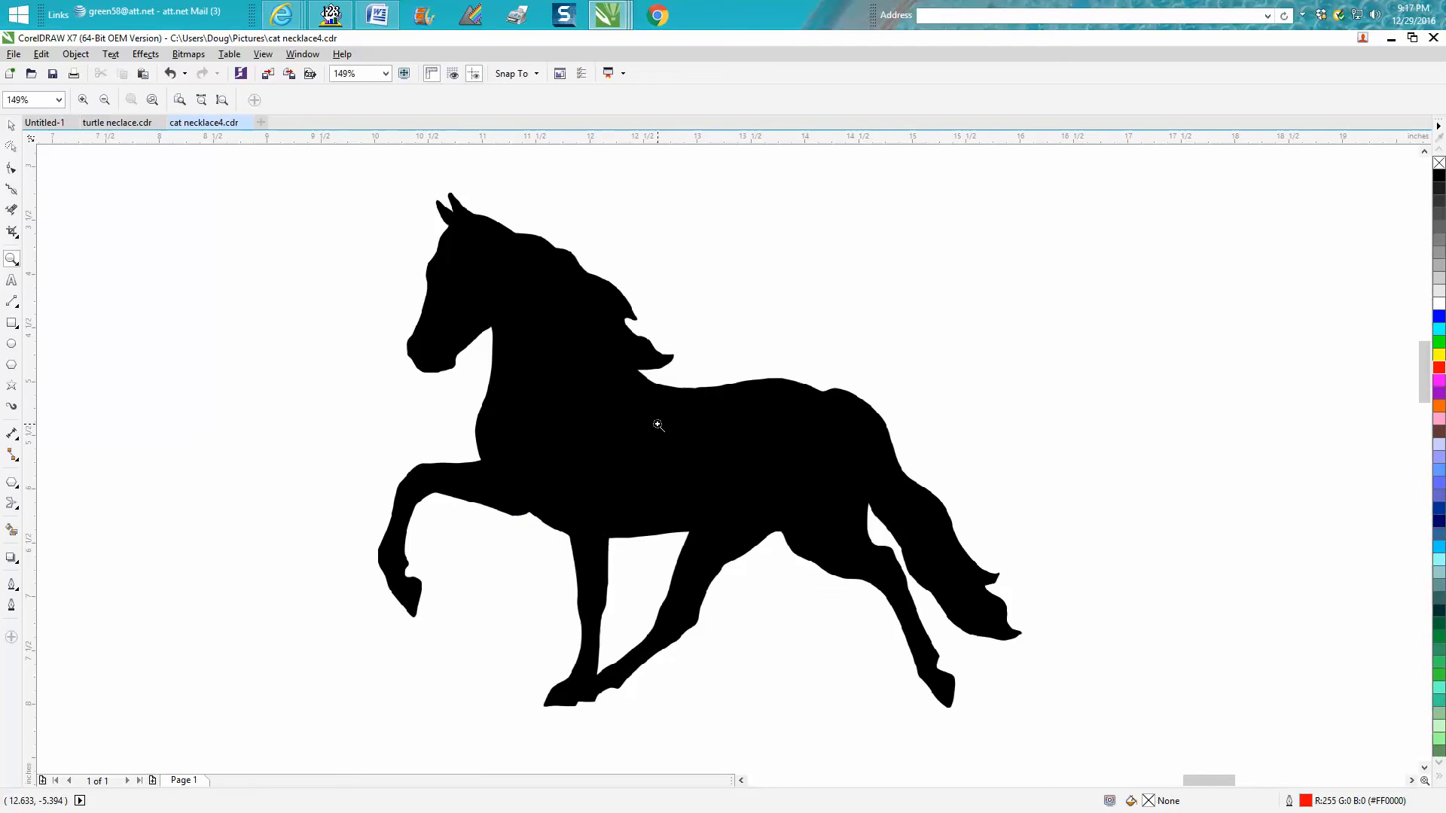
pyautogui.moveTo(590, 288)
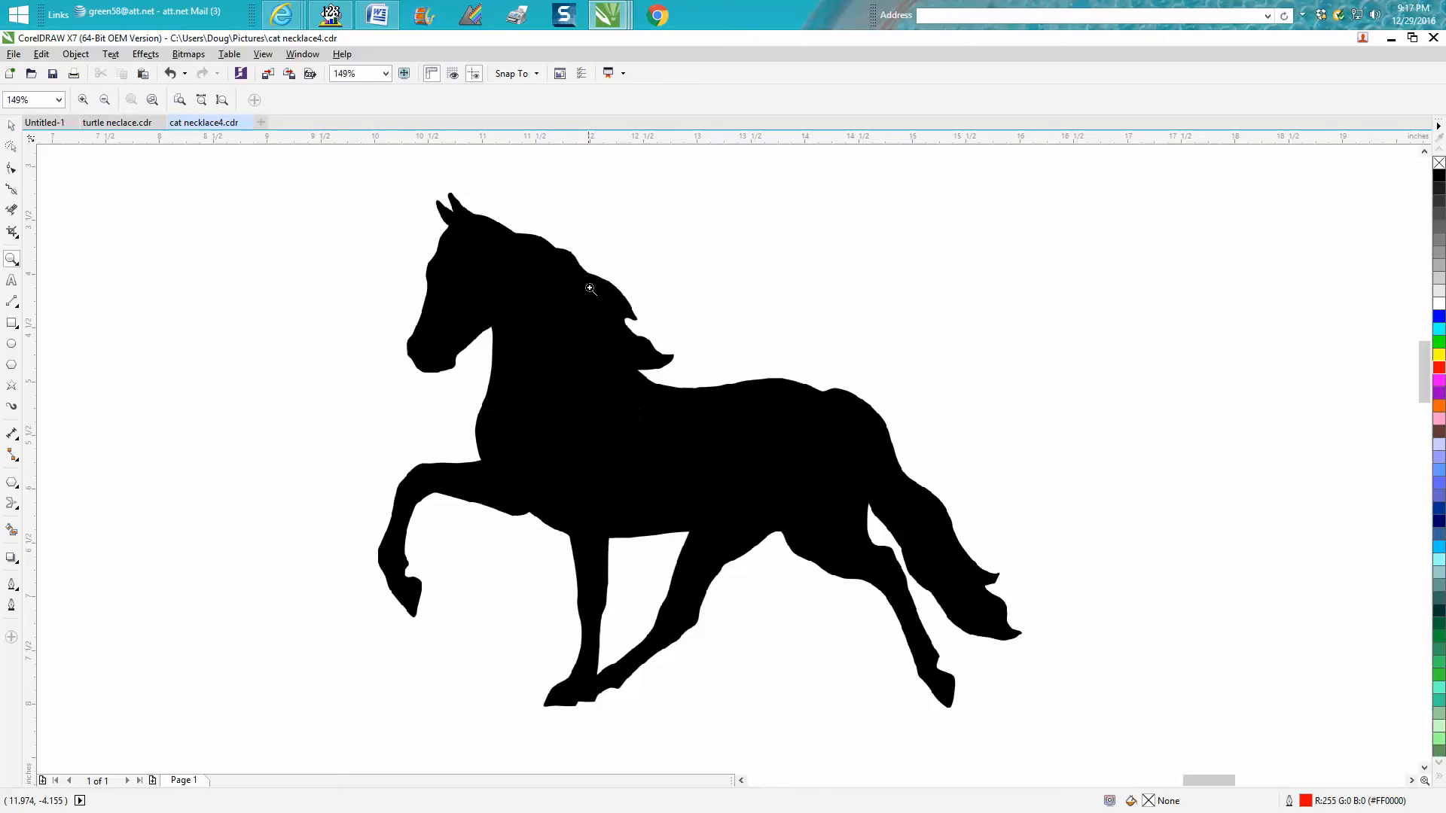
# Step: Filter the Bing horse clip art results to Black & white and browse them
pyautogui.click(591, 288)
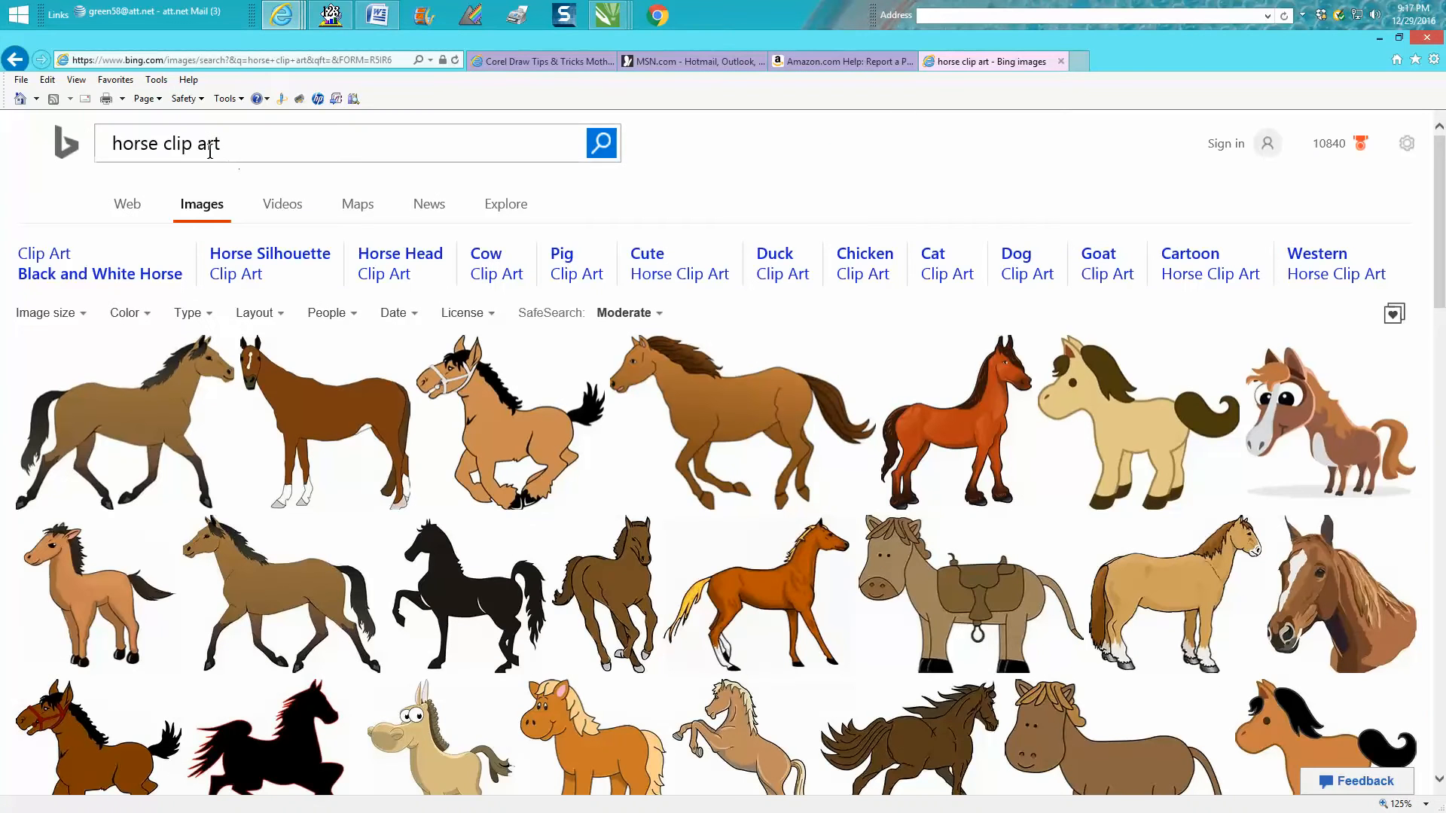
pyautogui.moveTo(222, 149)
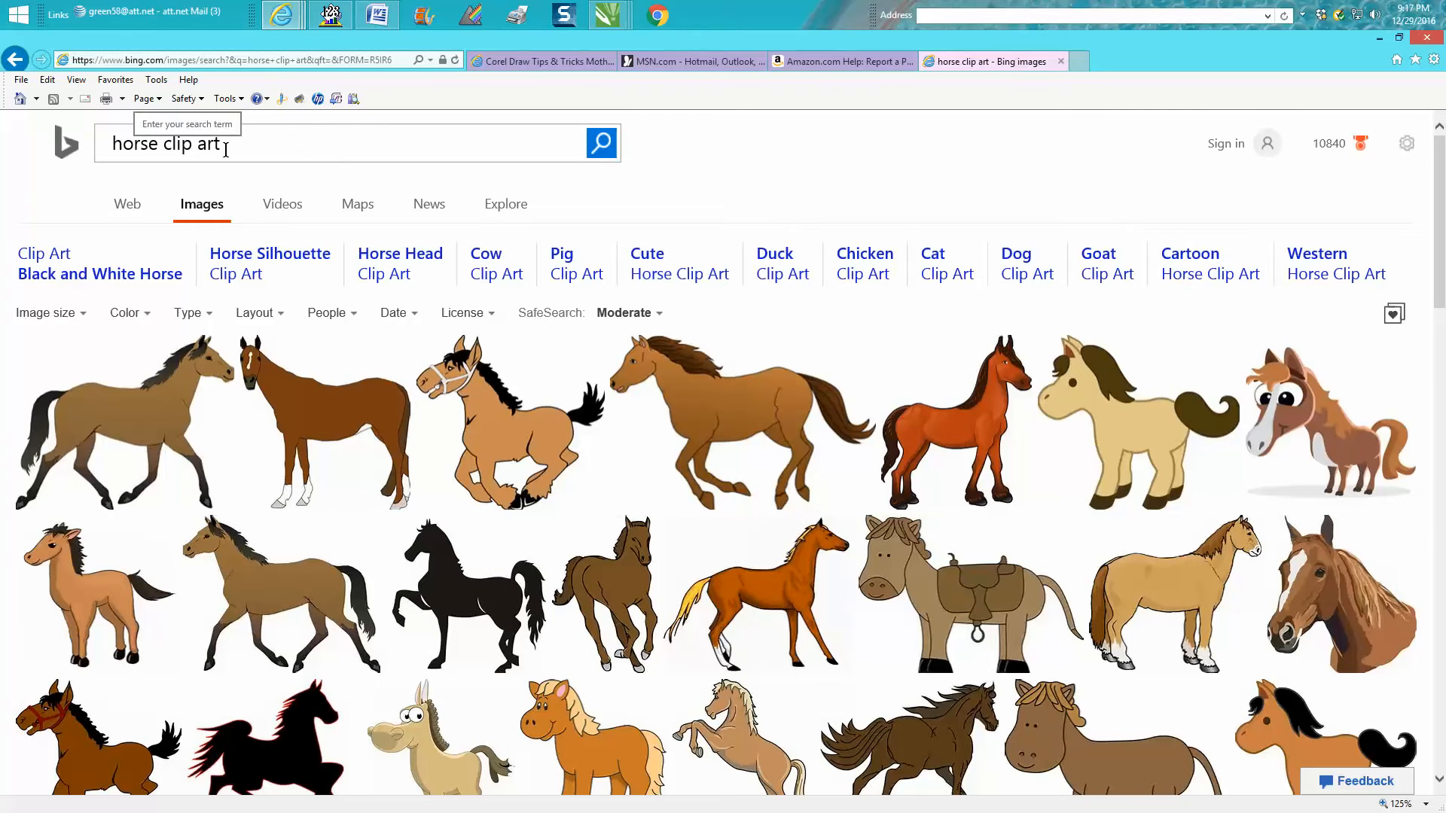
pyautogui.moveTo(560, 476)
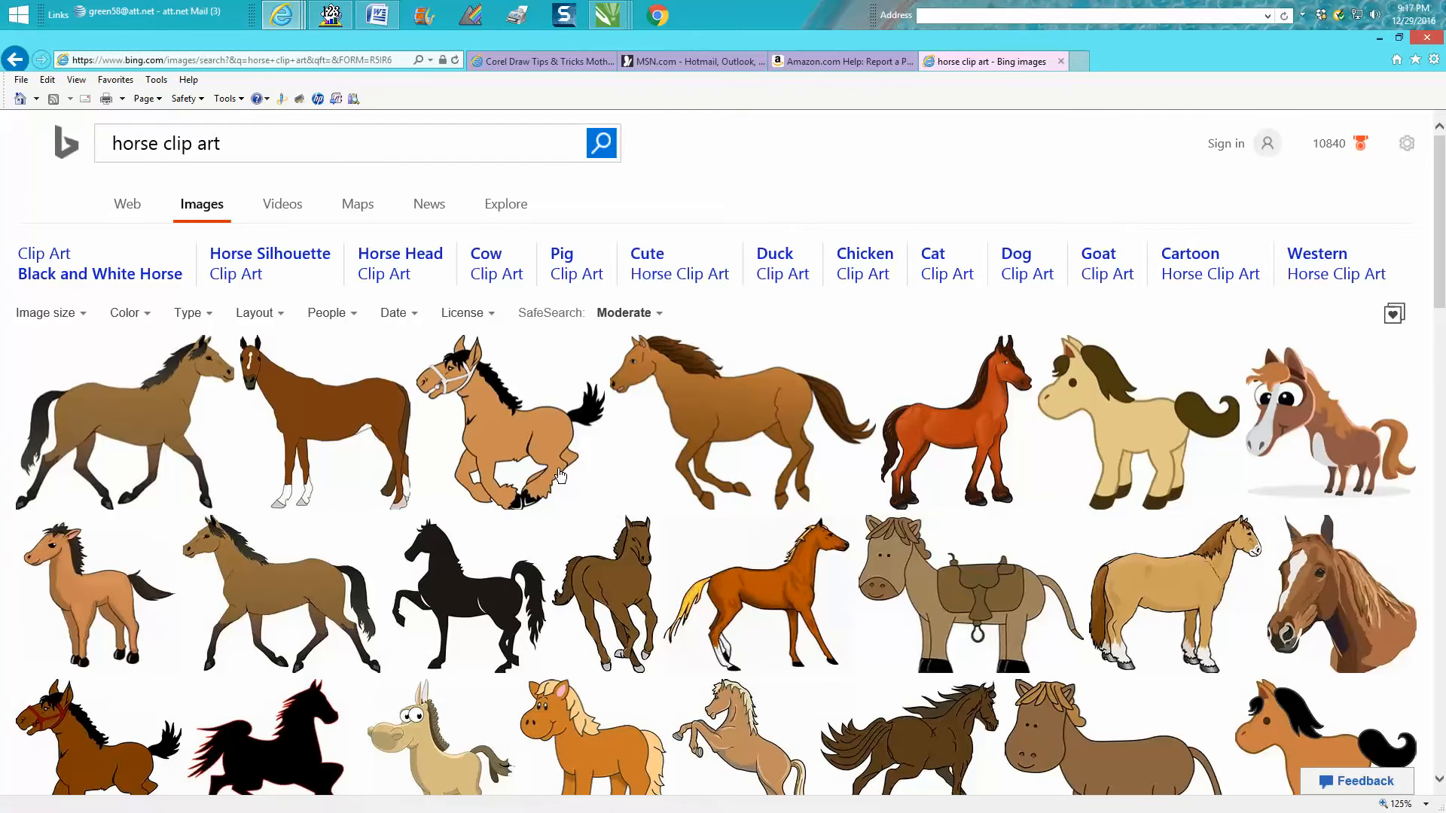
pyautogui.click(126, 313)
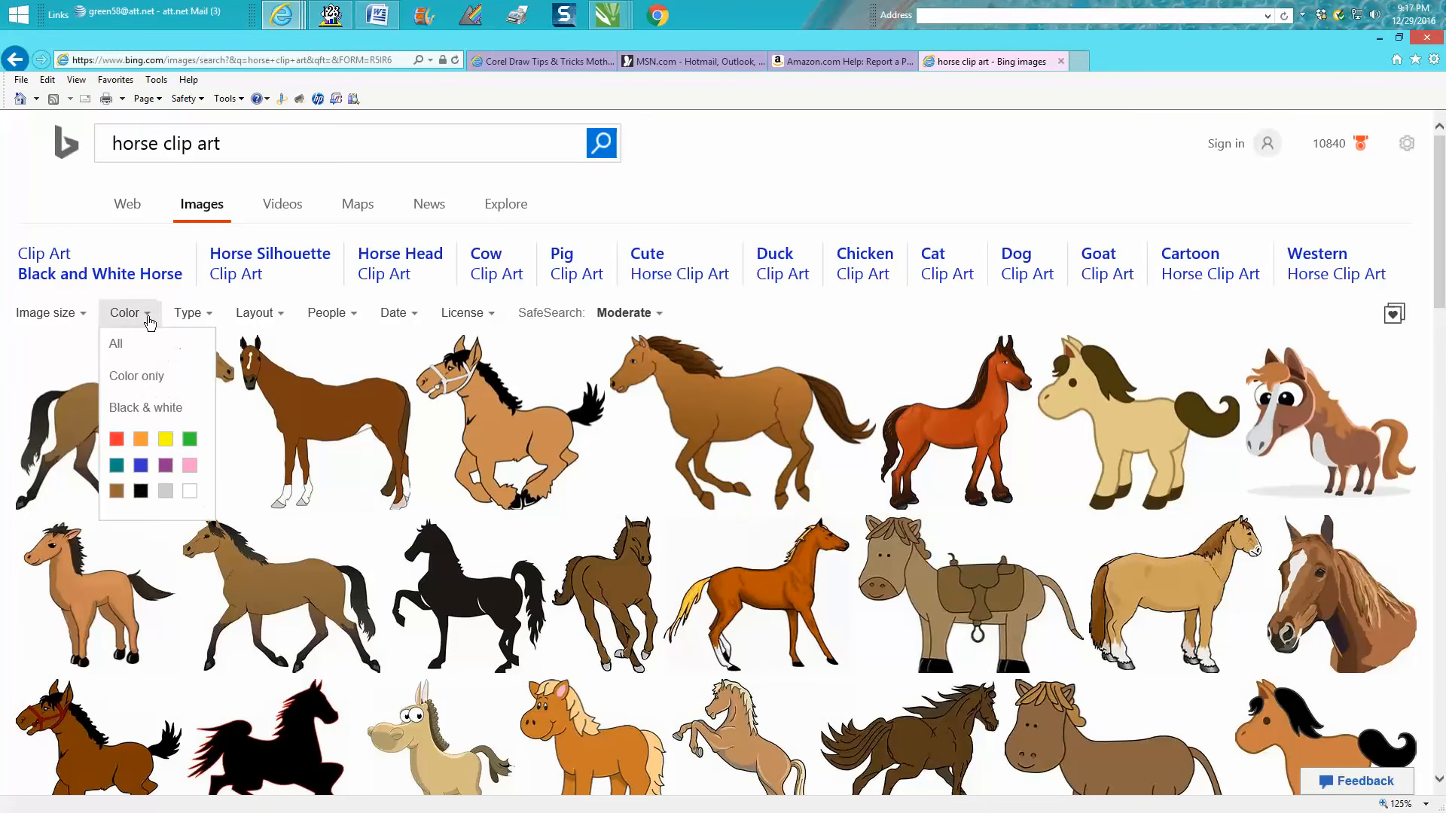
pyautogui.click(145, 407)
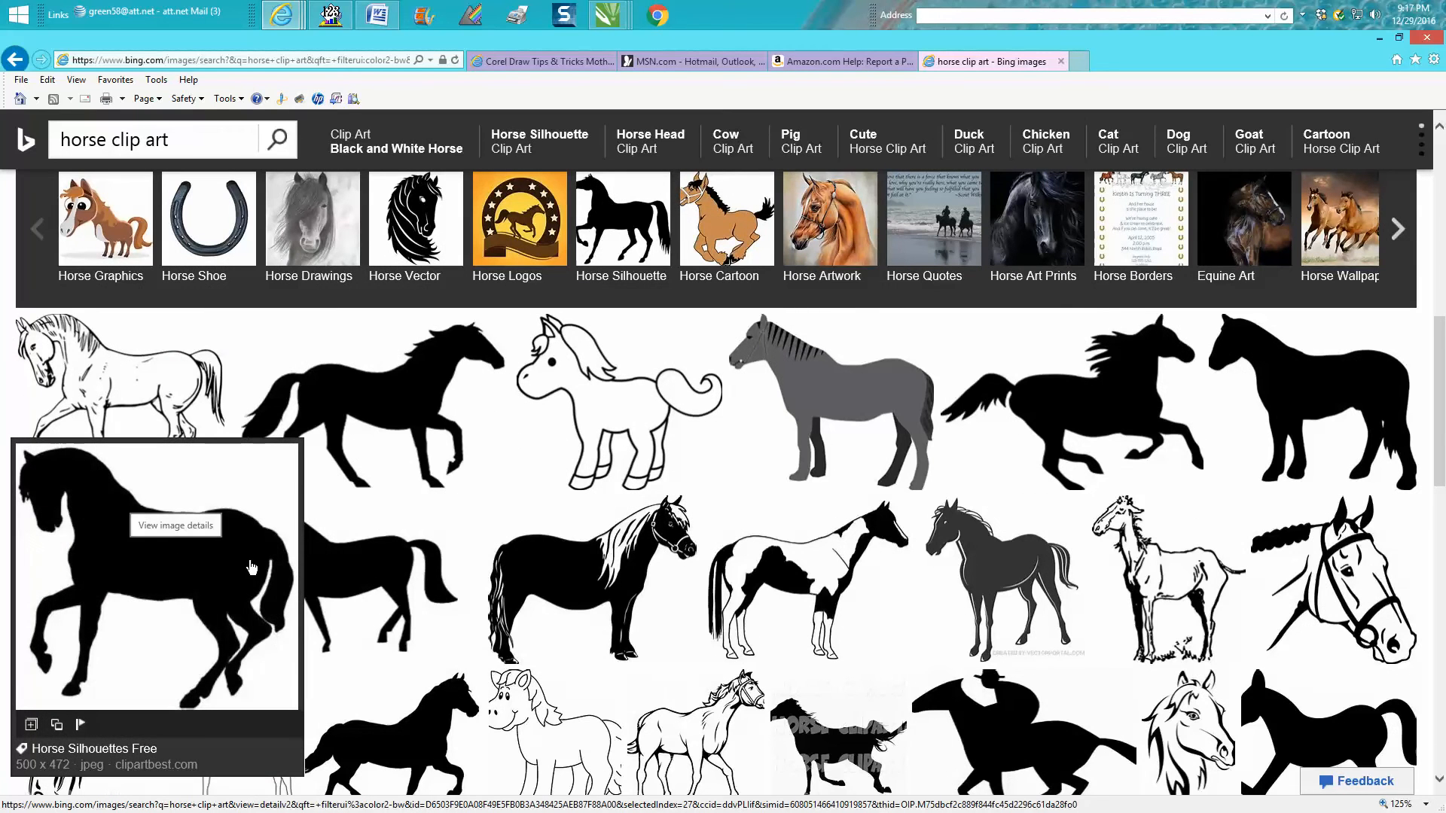
pyautogui.scroll(-3)
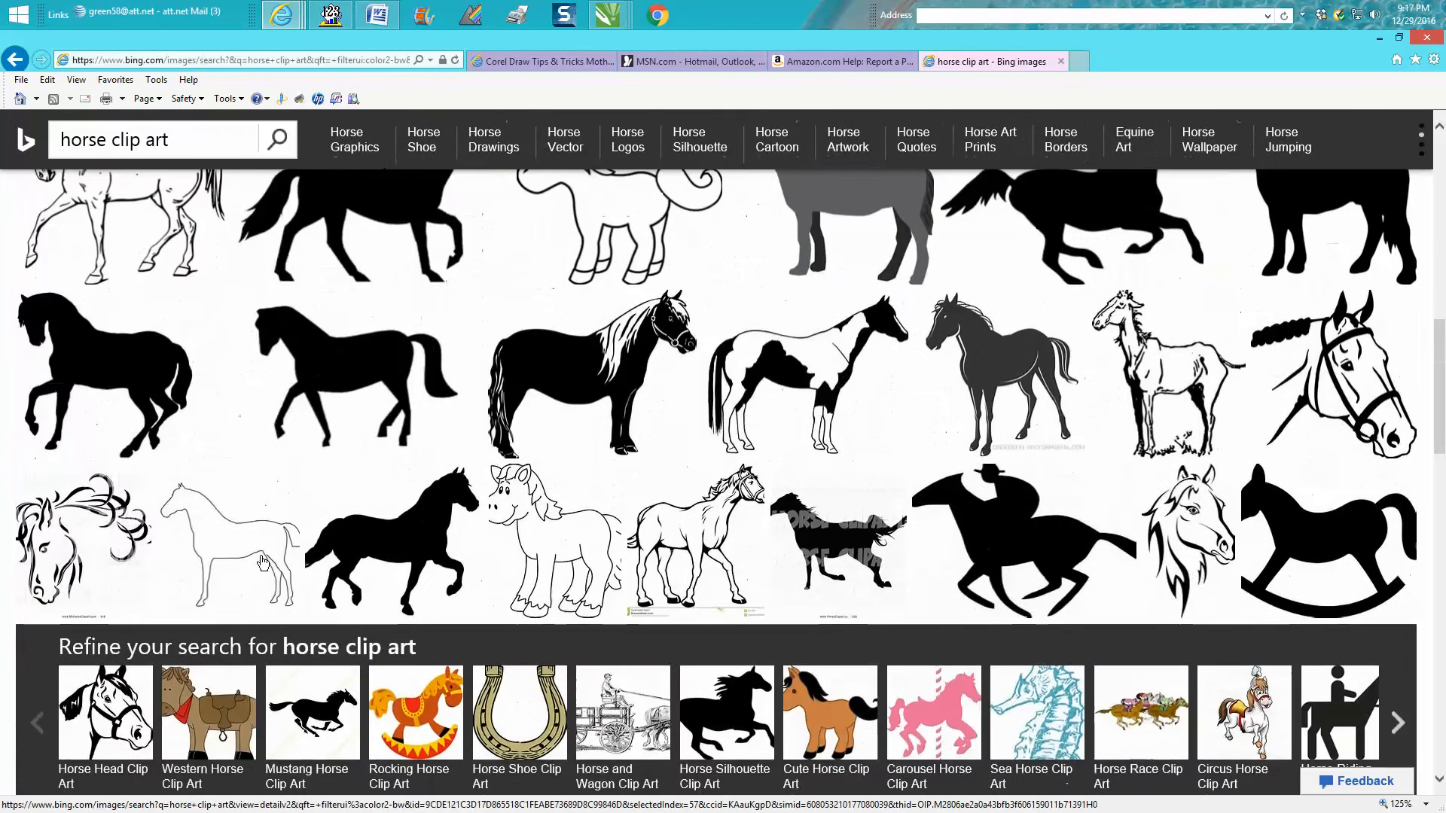
pyautogui.scroll(-3)
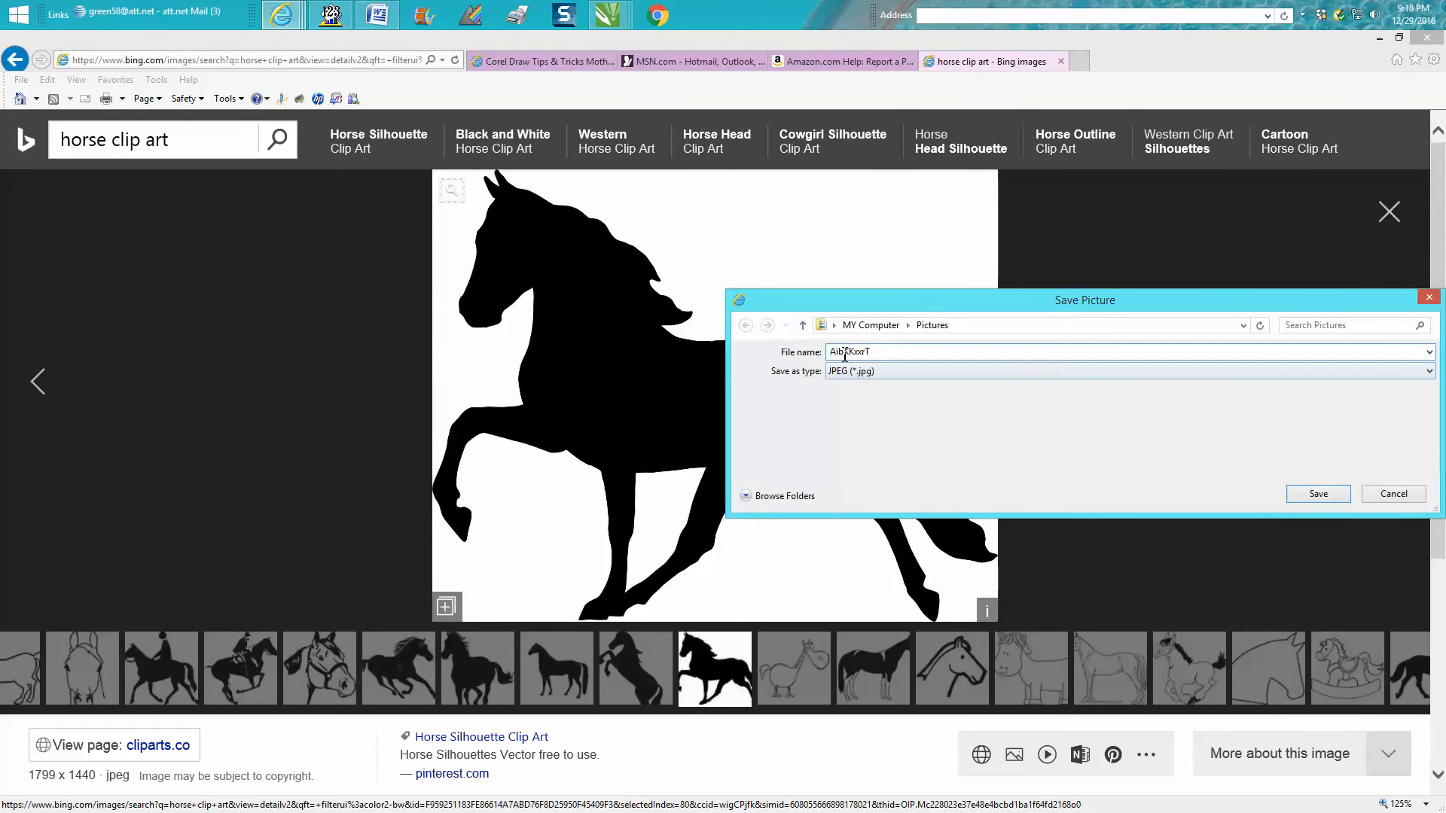
# Step: Start naming the picture 'hou…', then cancel the Save Picture dialog
pyautogui.write('hou')
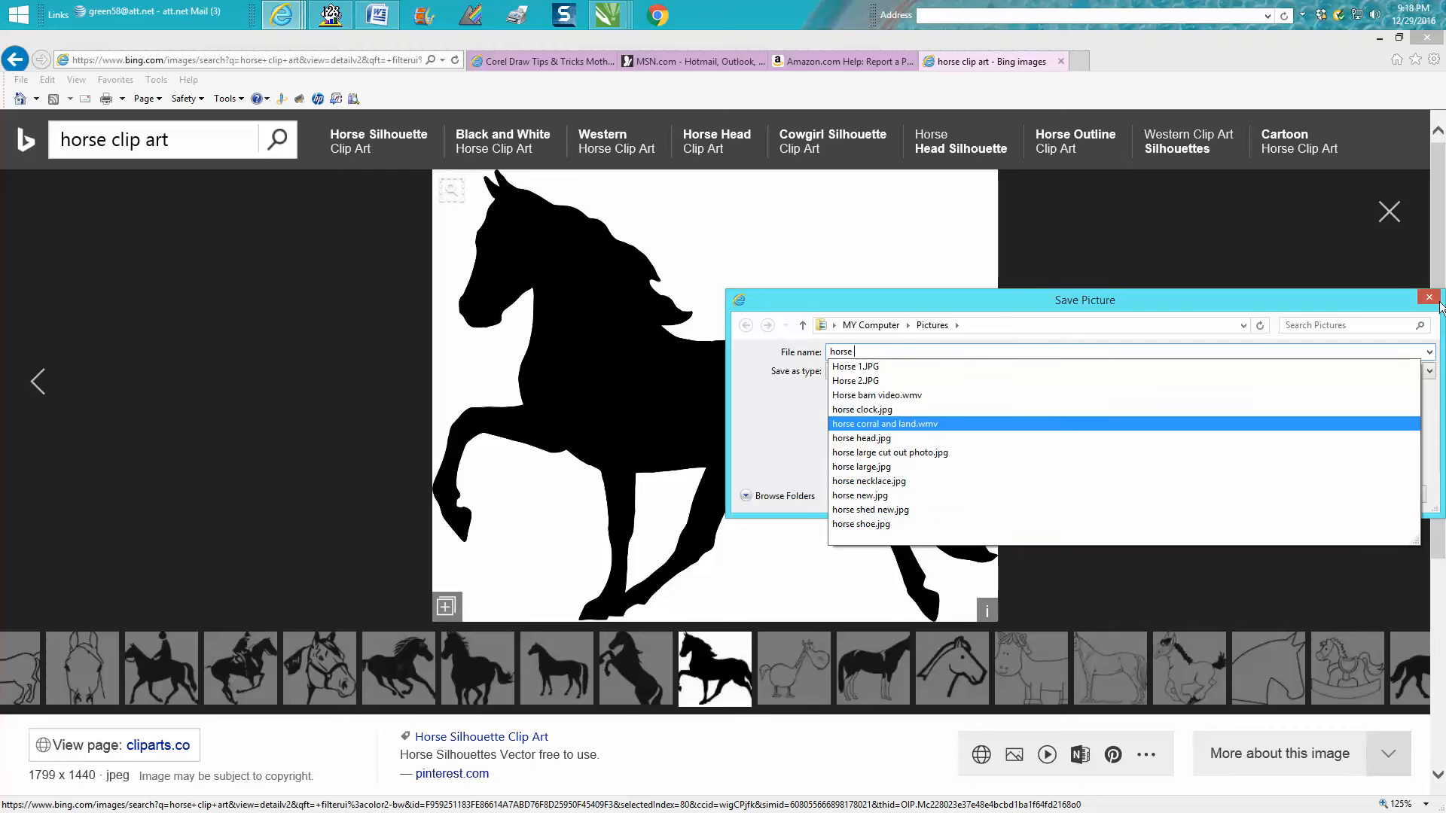
pyautogui.click(1429, 296)
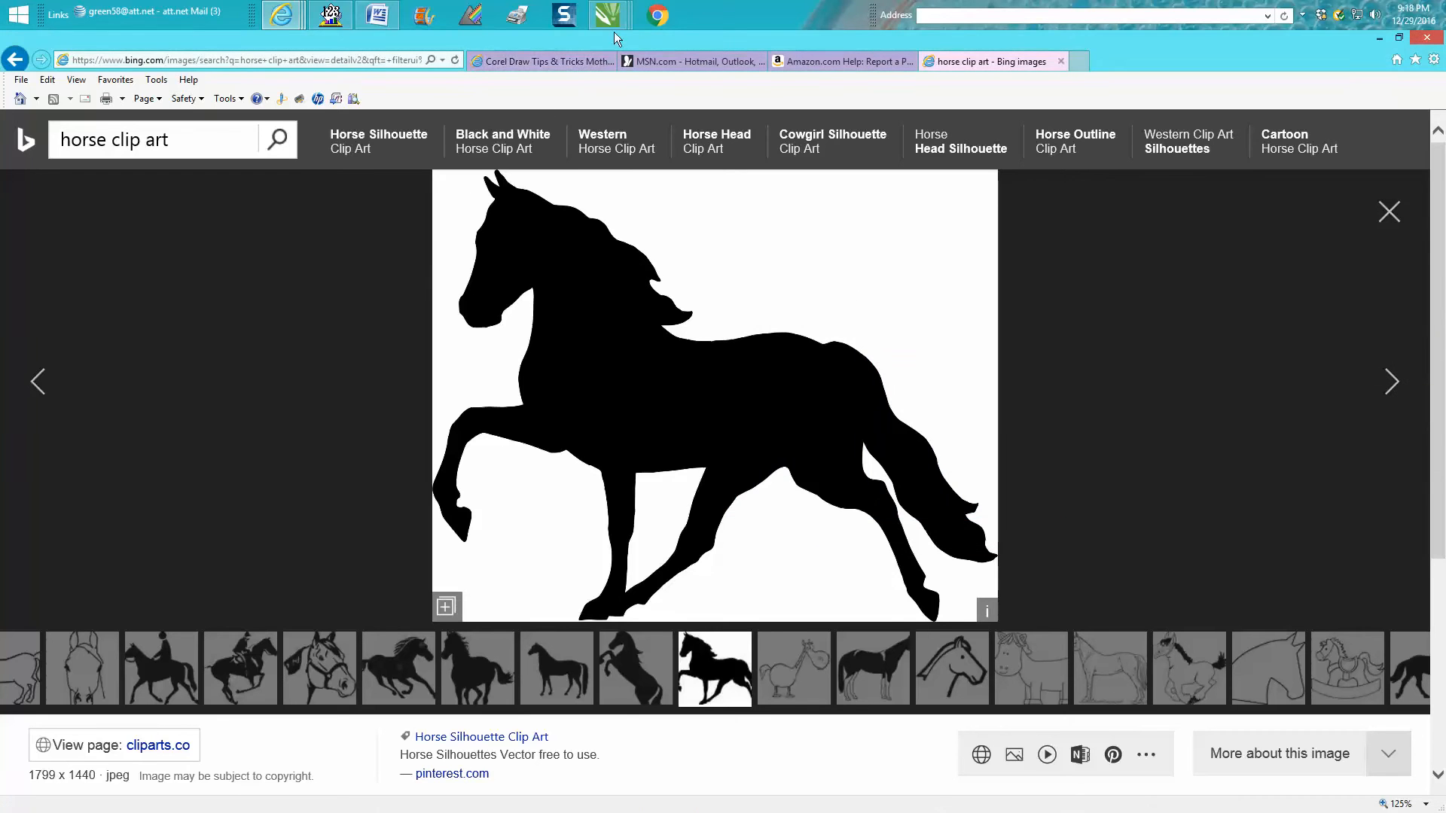
# Step: Import horse necklace.jpg into the cat necklace4 drawing
pyautogui.click(608, 15)
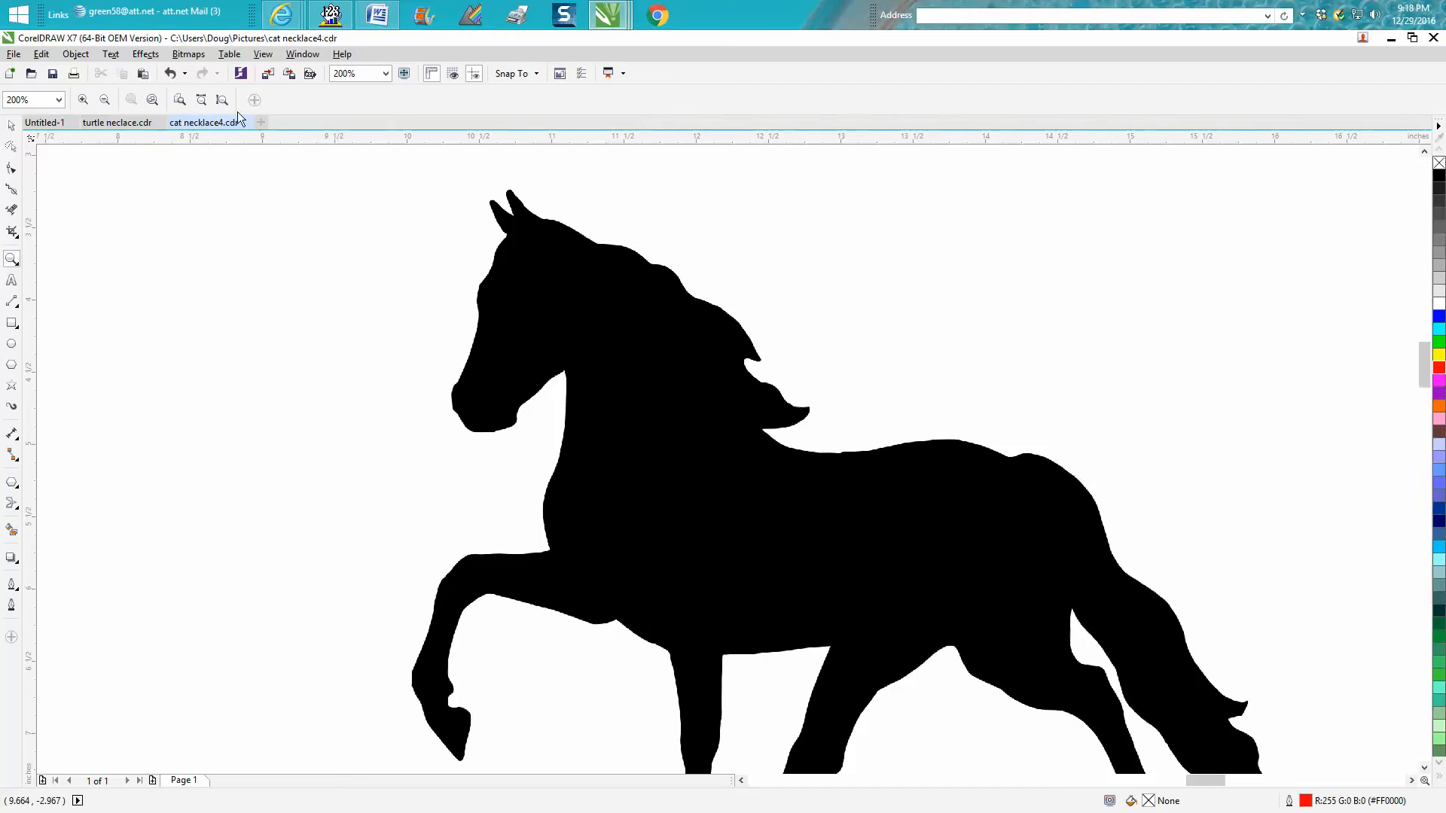
pyautogui.click(14, 54)
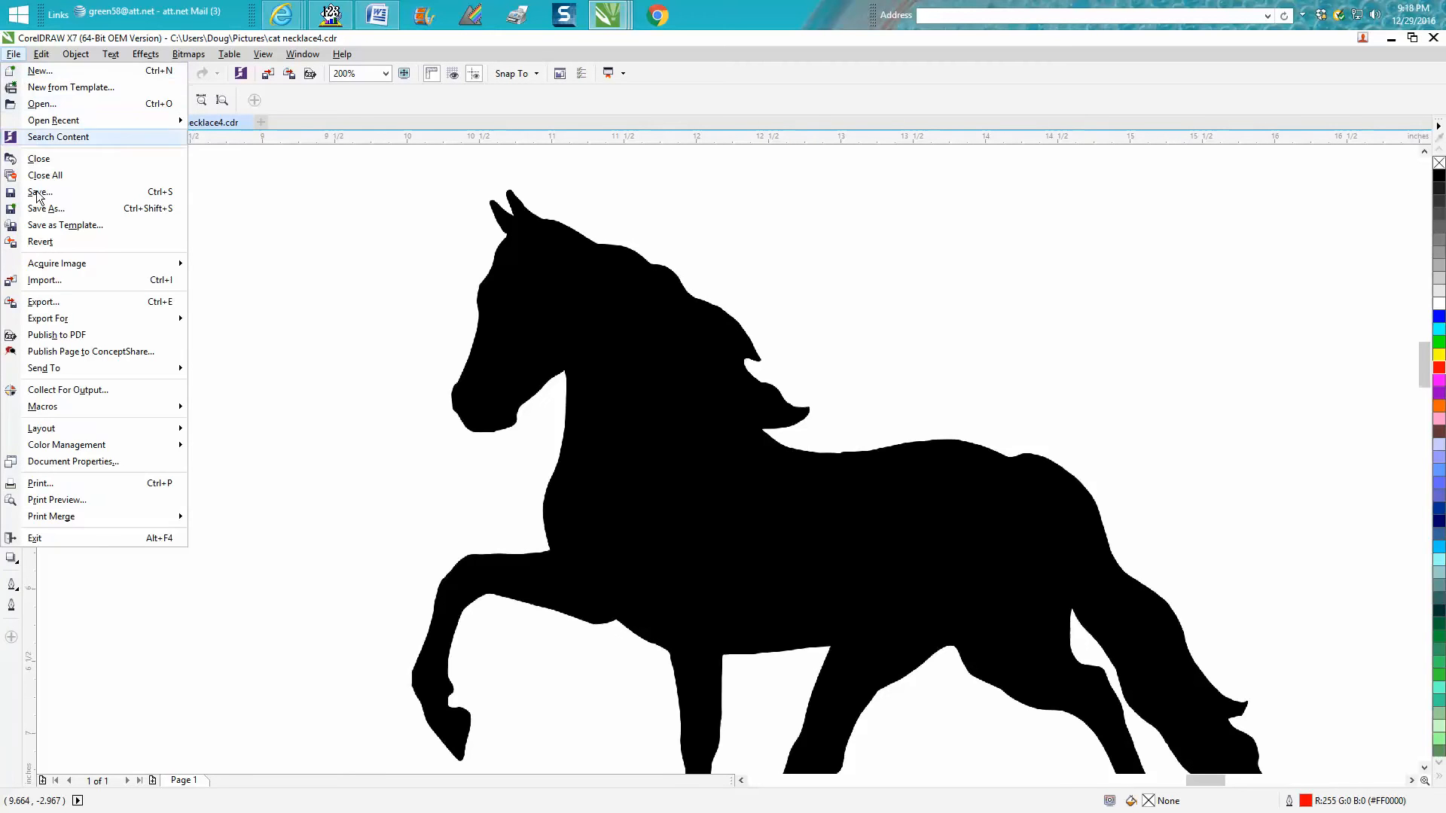
pyautogui.click(44, 279)
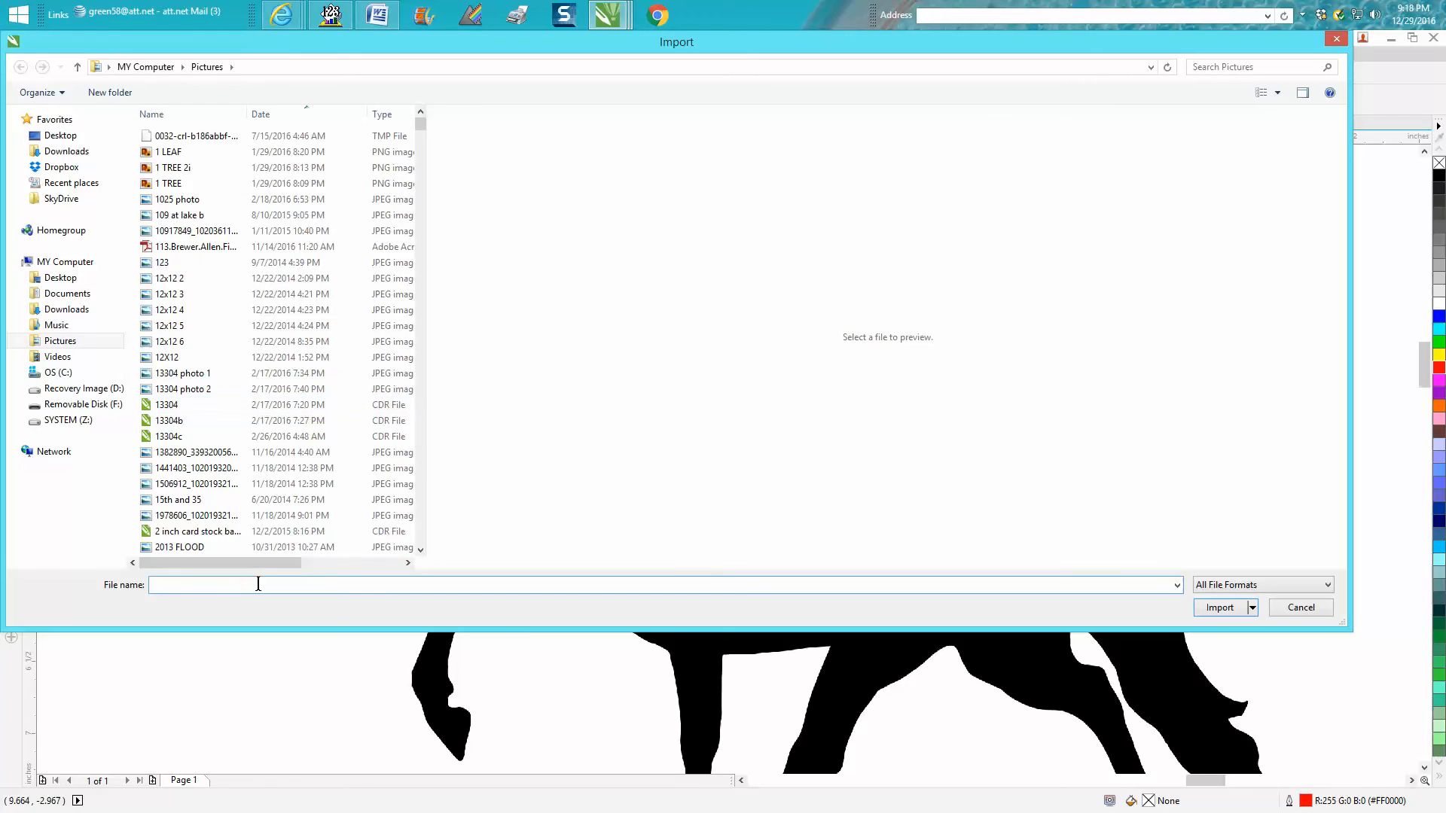
pyautogui.write('hor')
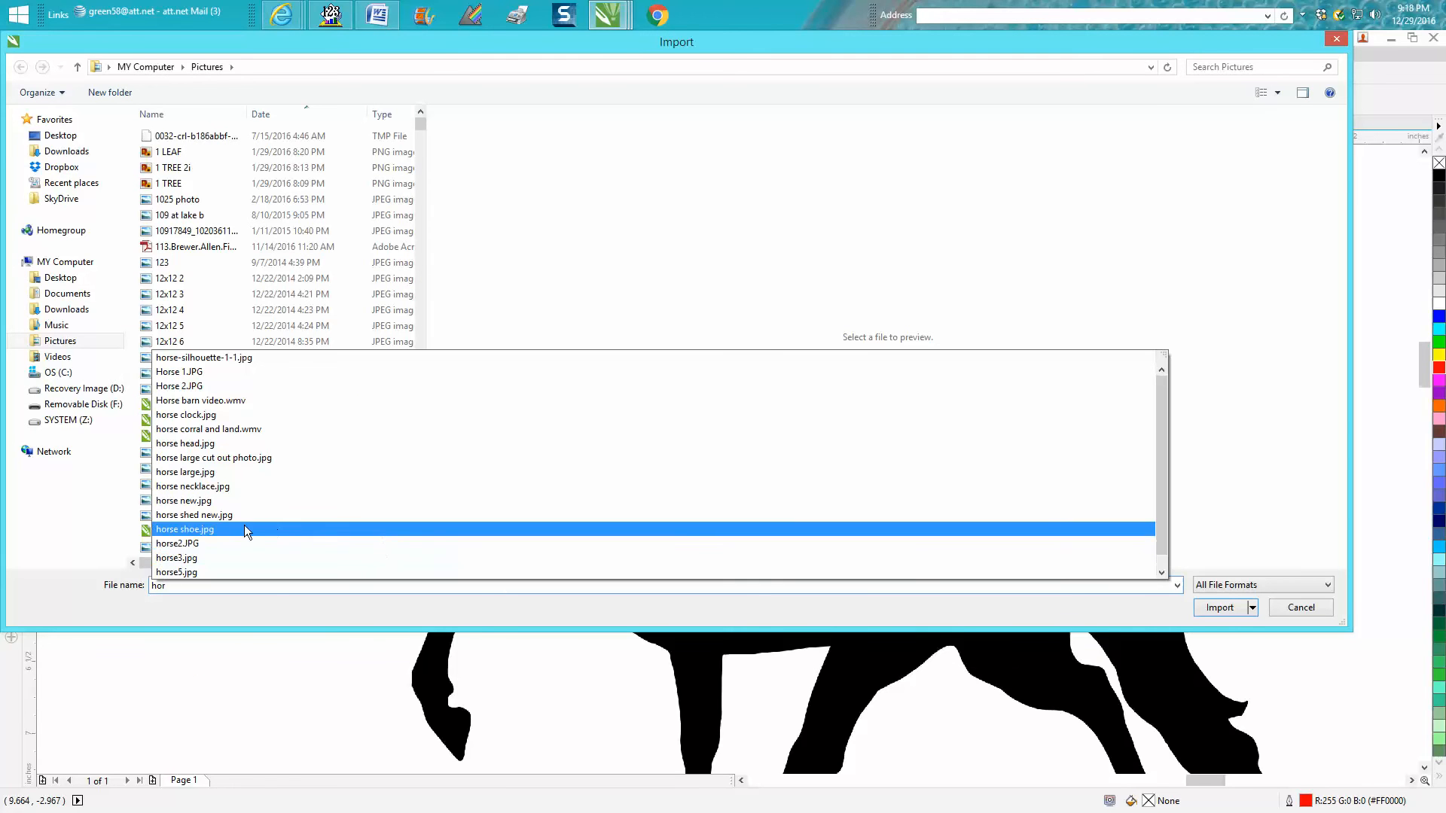
pyautogui.click(177, 543)
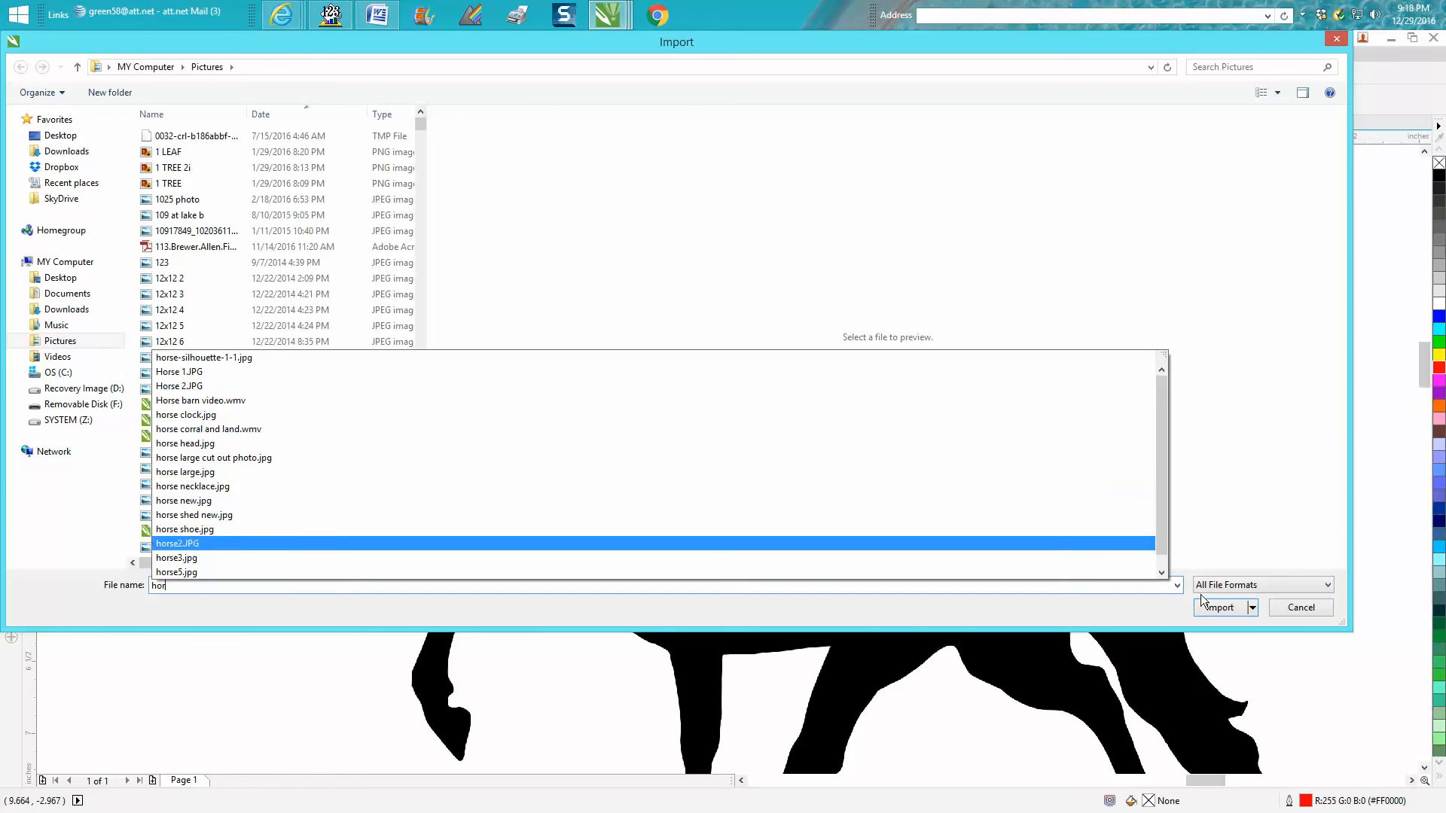
pyautogui.click(182, 500)
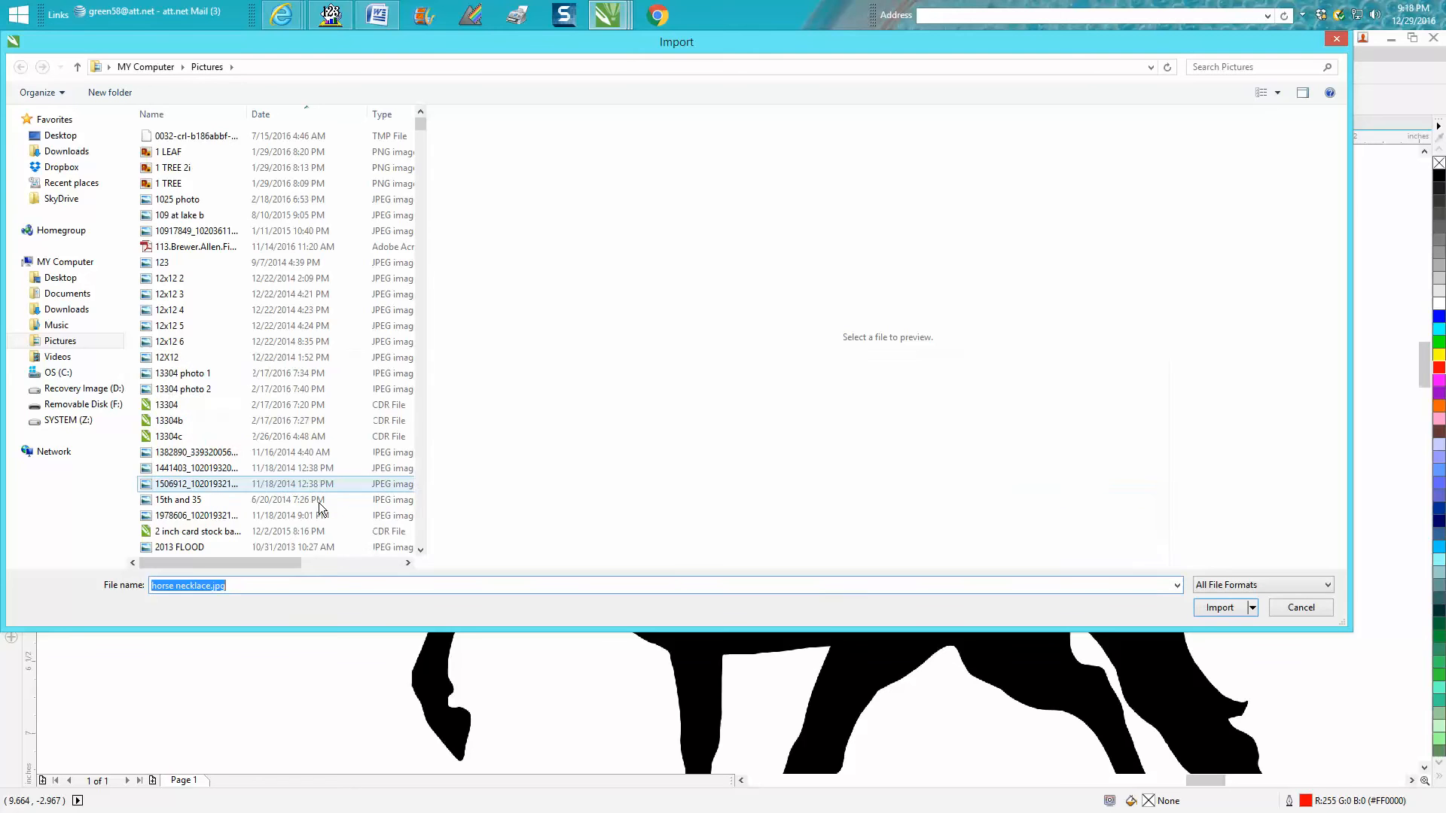
pyautogui.click(1219, 606)
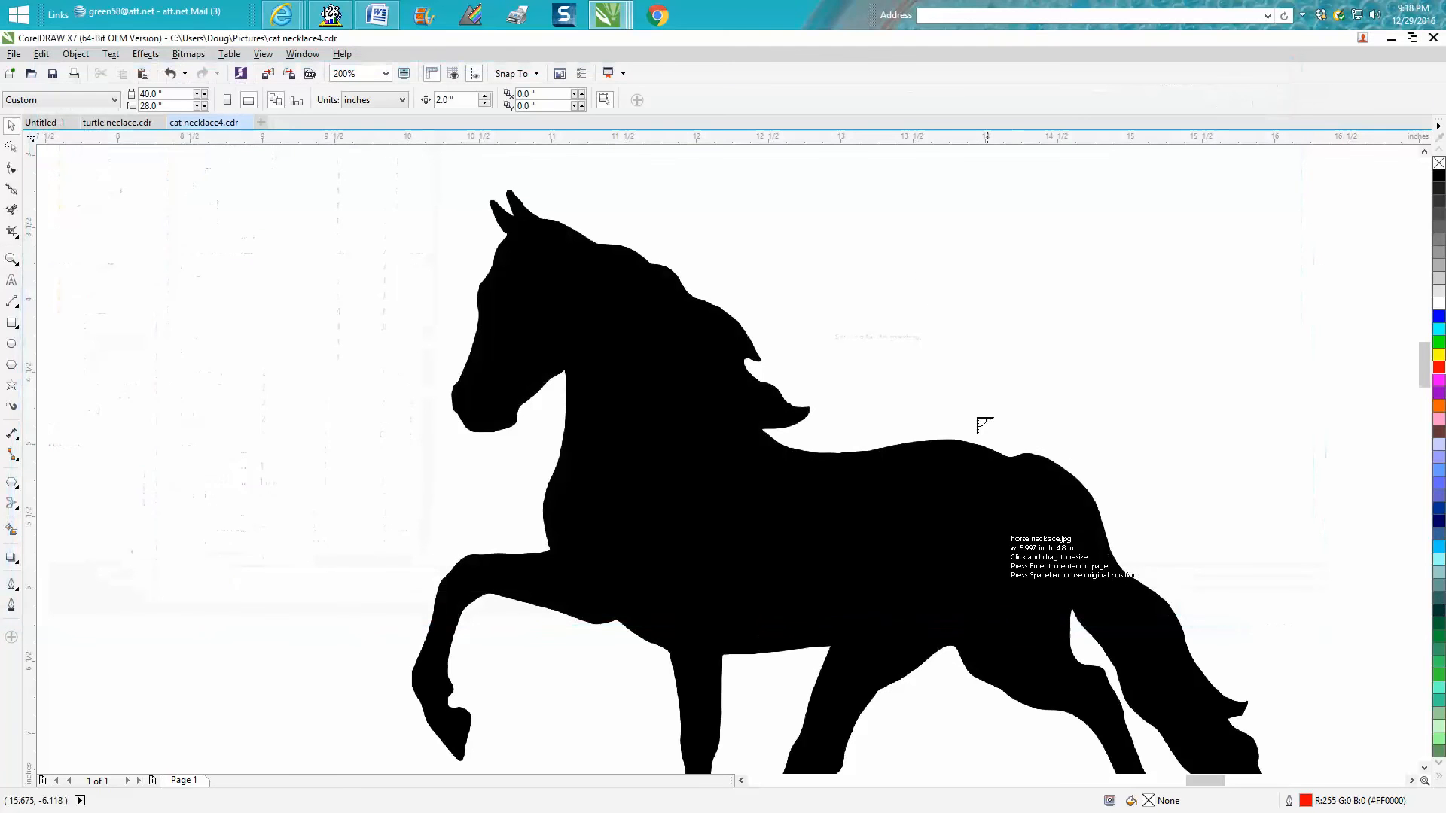
# Step: Place the horse image and Outline Trace it as Clipart with reduced bitmap and background removed
pyautogui.click(984, 424)
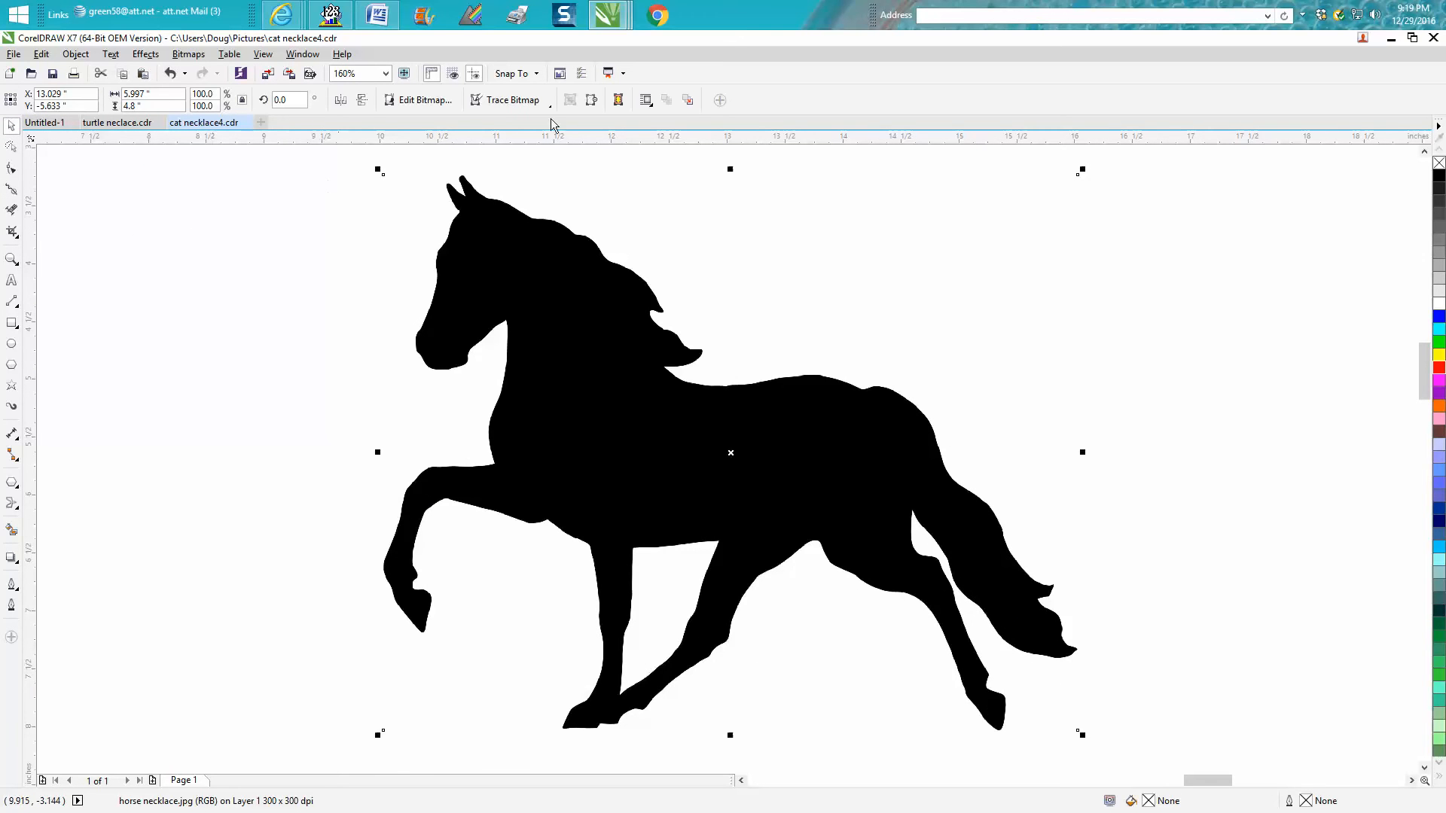
pyautogui.click(513, 99)
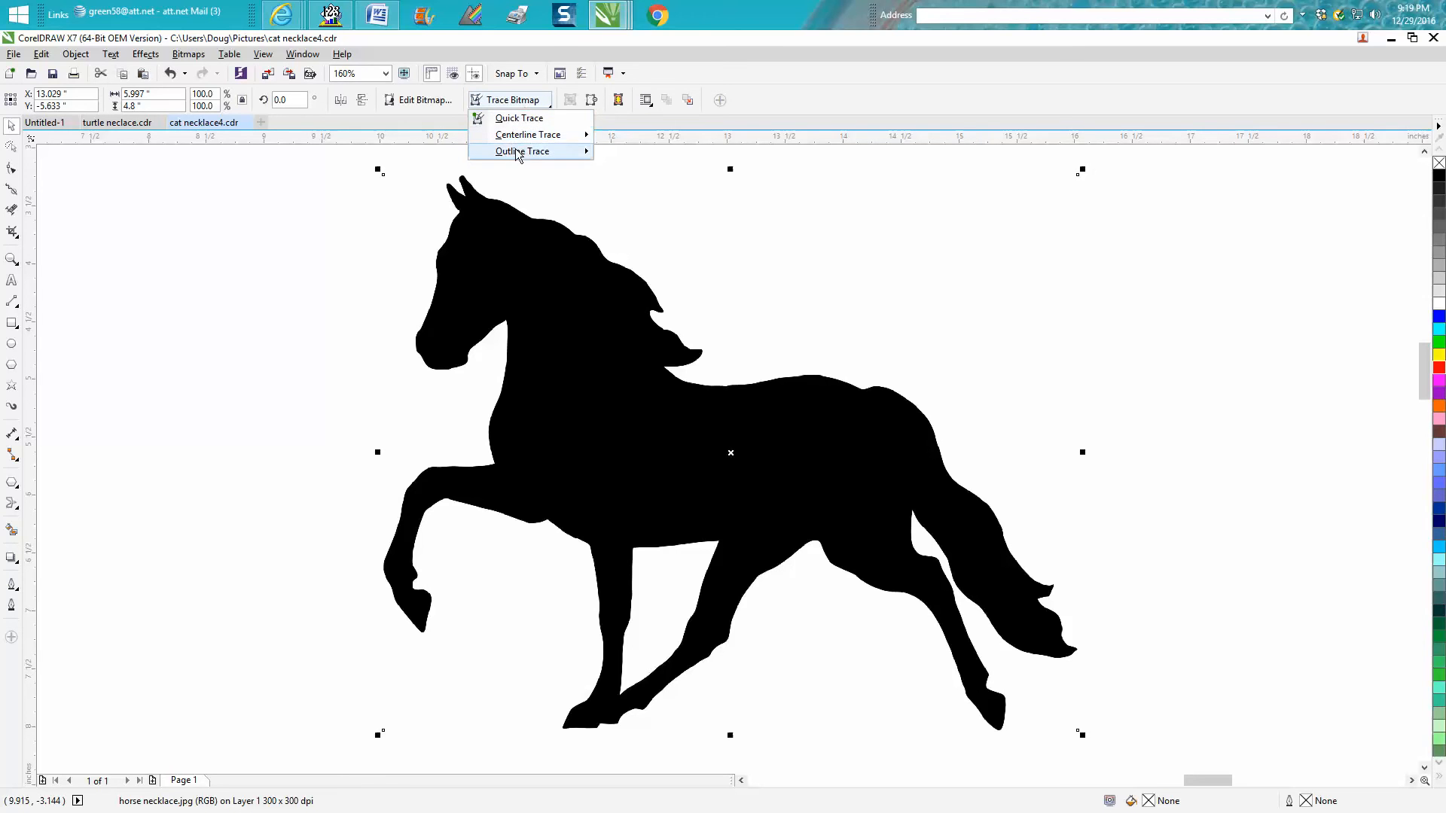
pyautogui.moveTo(521, 151)
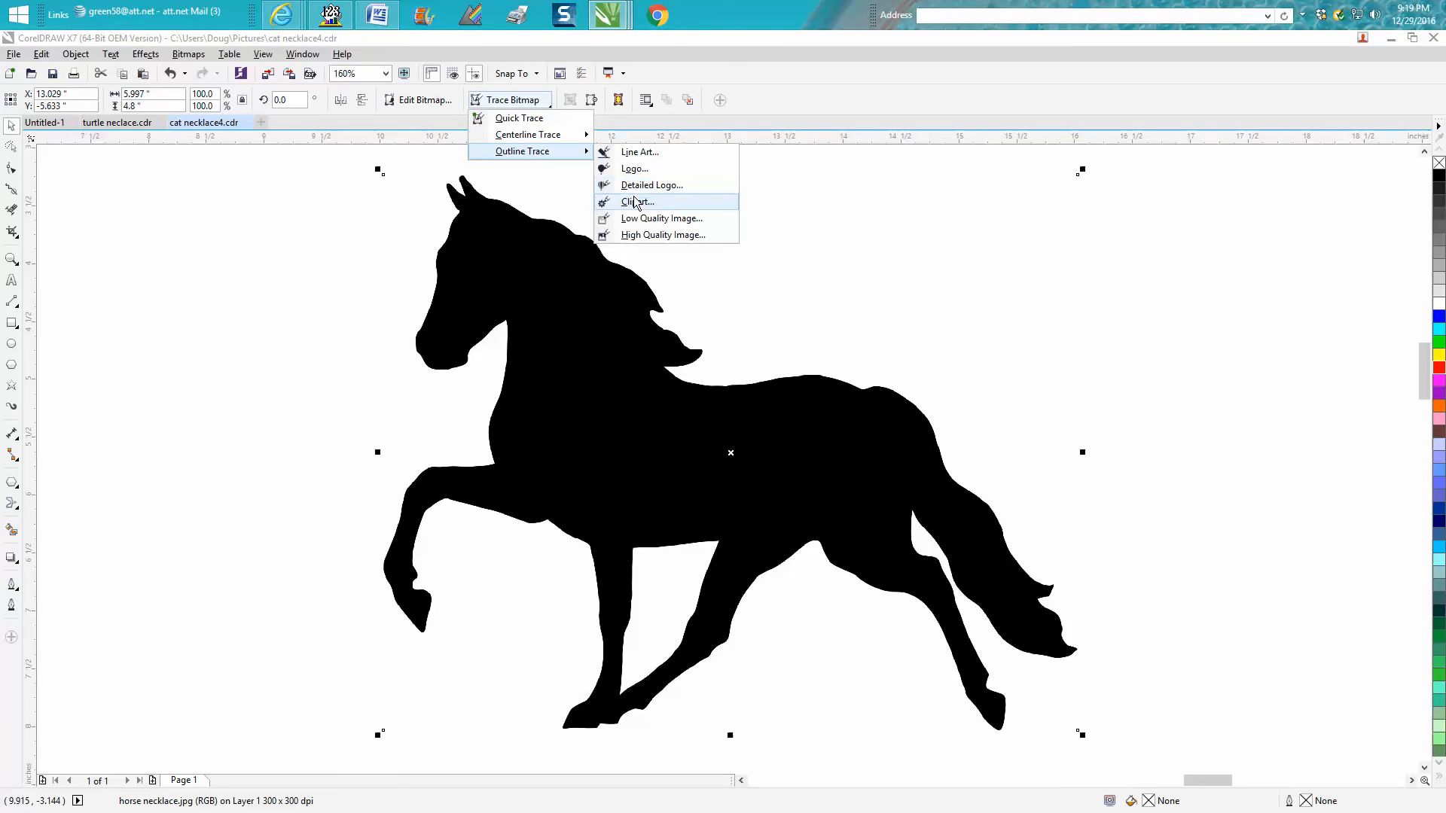
pyautogui.click(637, 201)
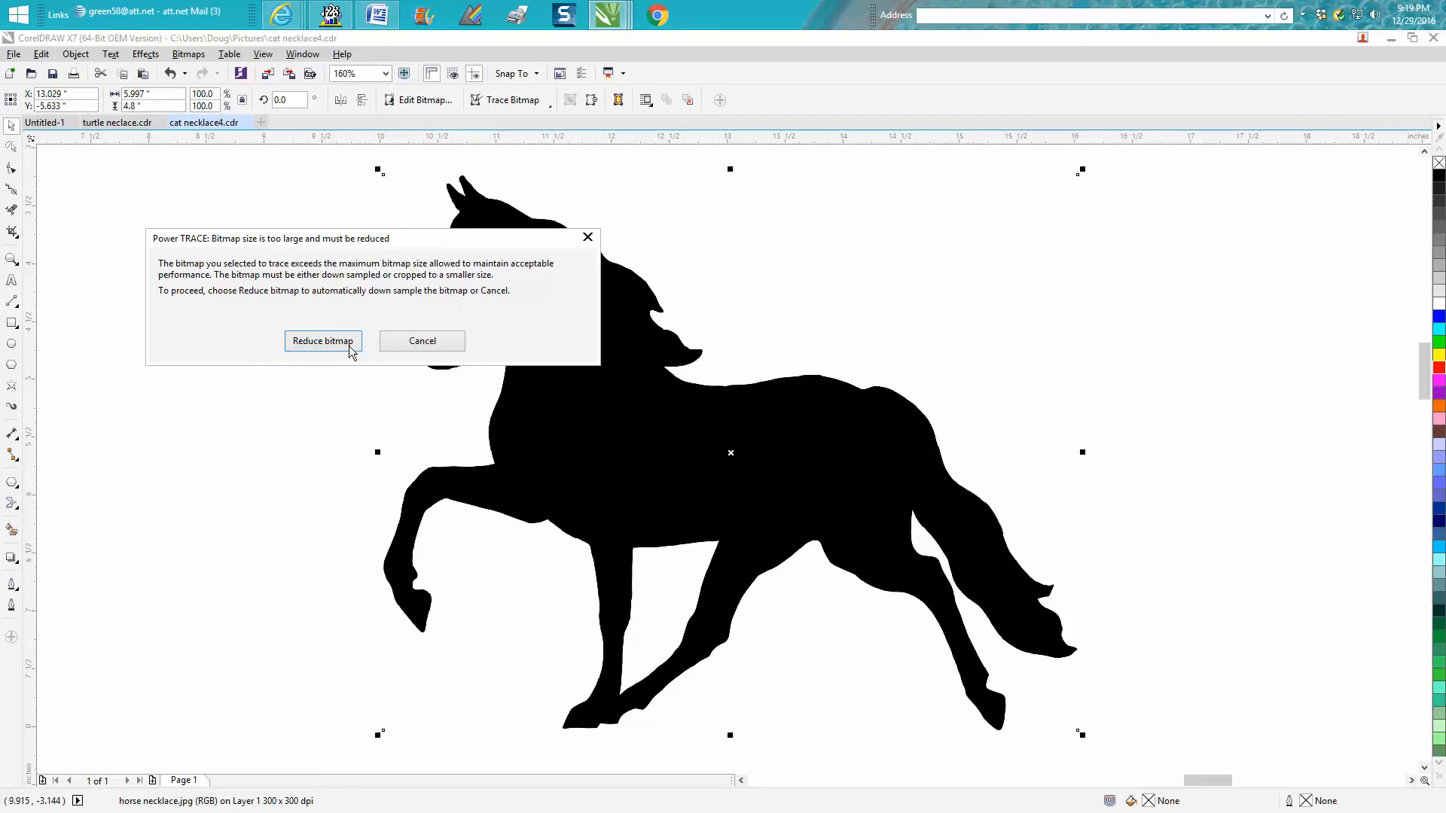
pyautogui.click(321, 341)
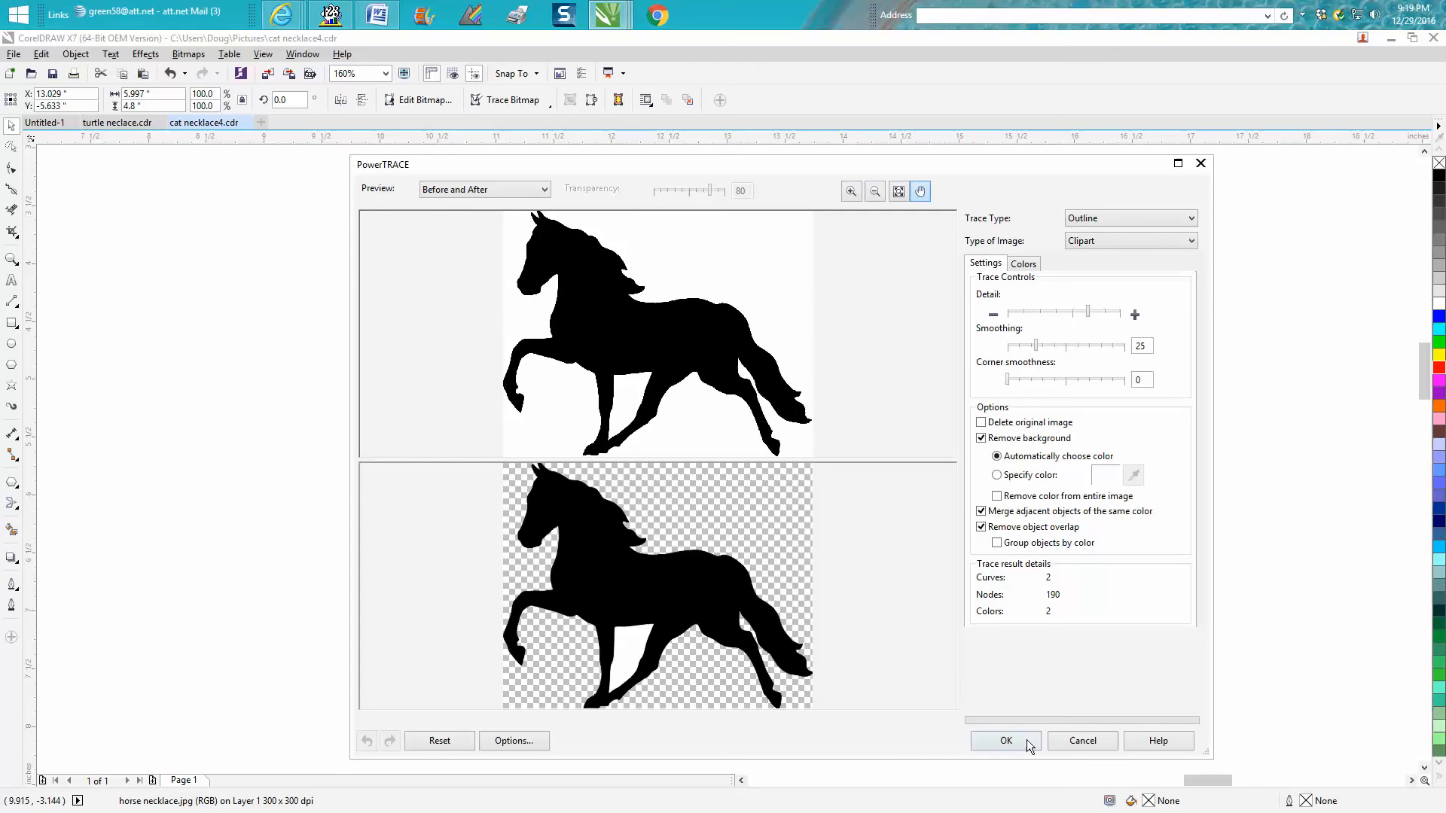
pyautogui.click(1006, 740)
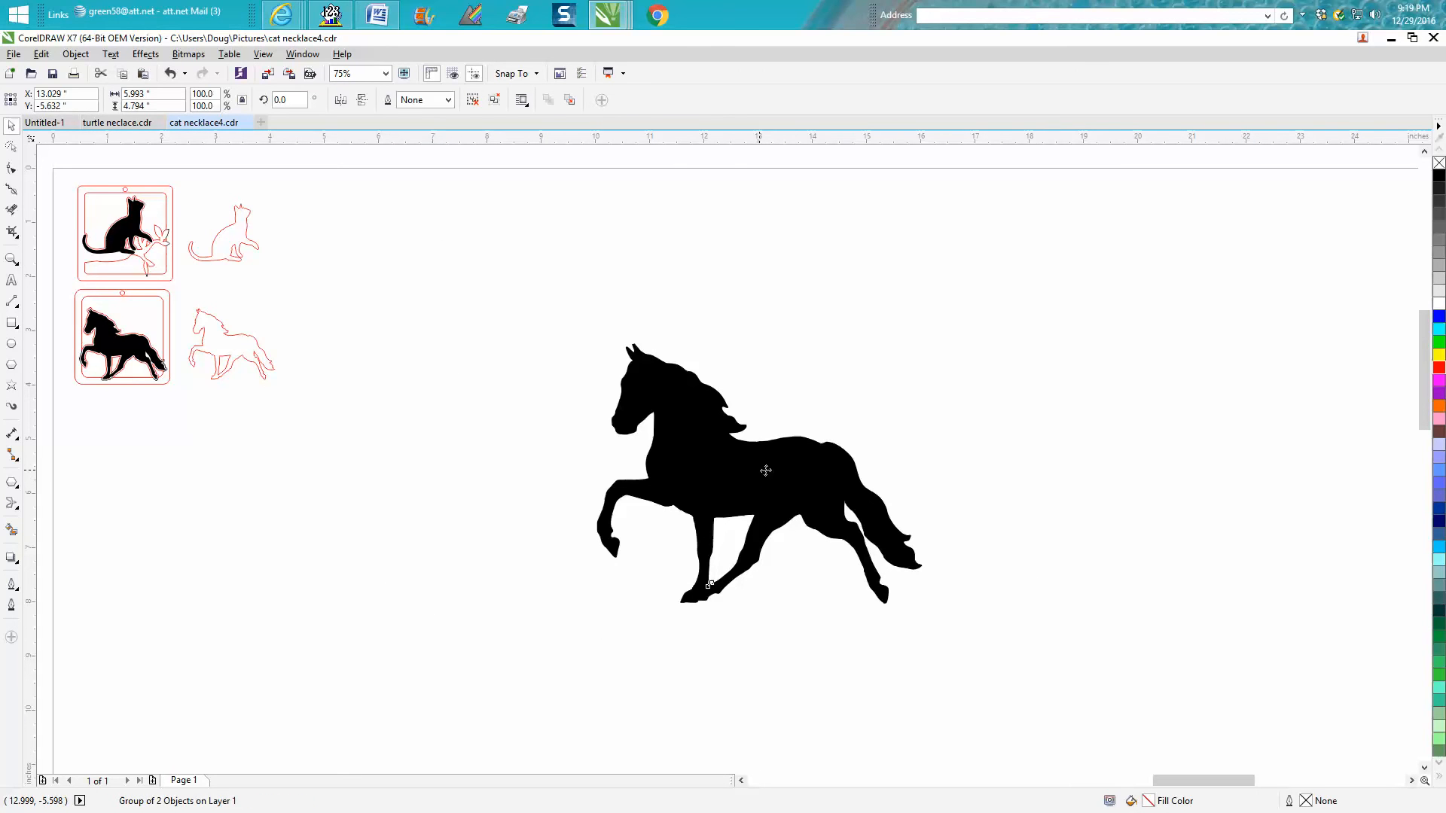
# Step: Delete the original horse bitmap and move the traced silhouette back to centre
pyautogui.moveTo(765, 470); pyautogui.dragTo(1122, 440)
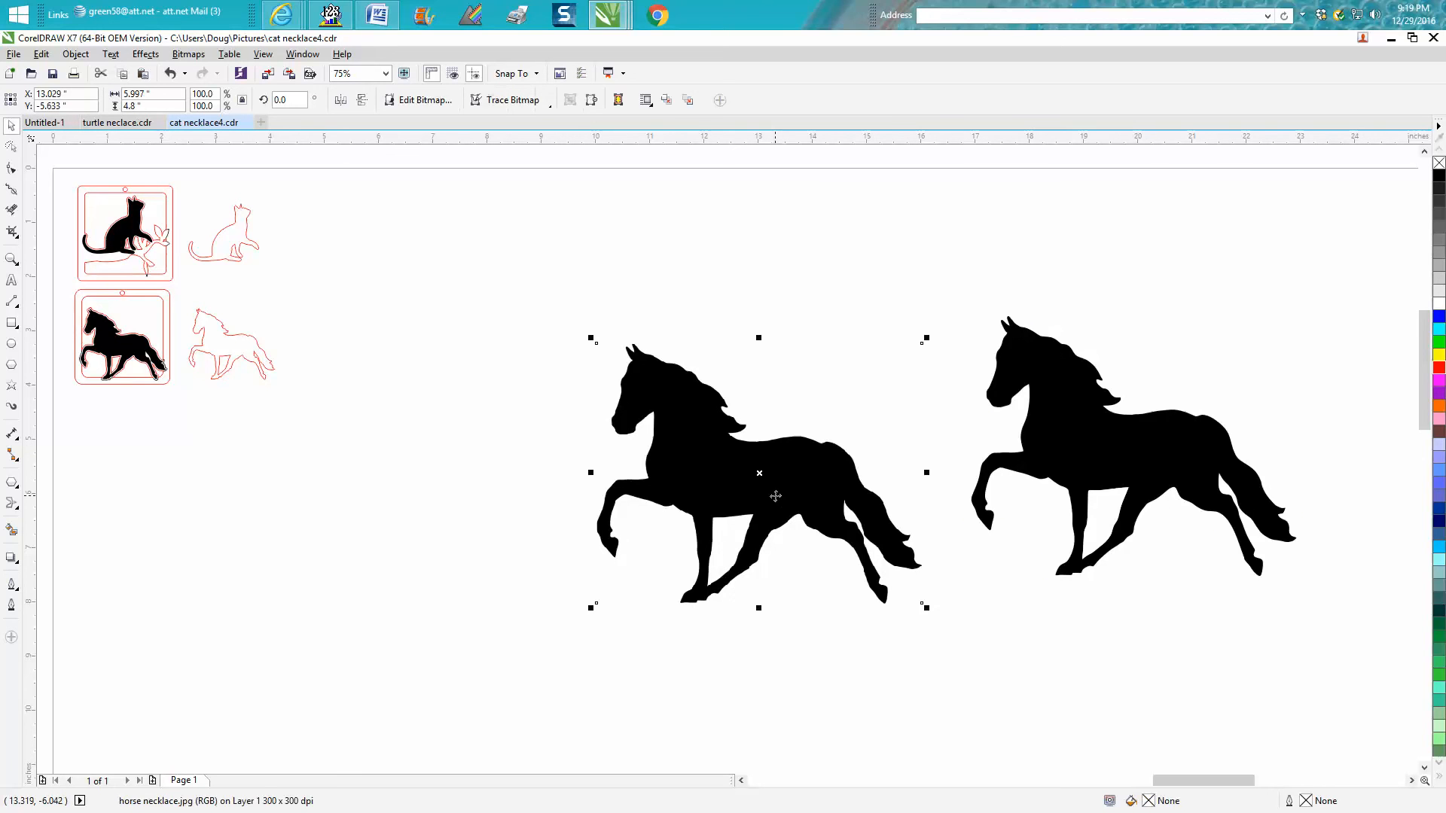
pyautogui.moveTo(83, 64)
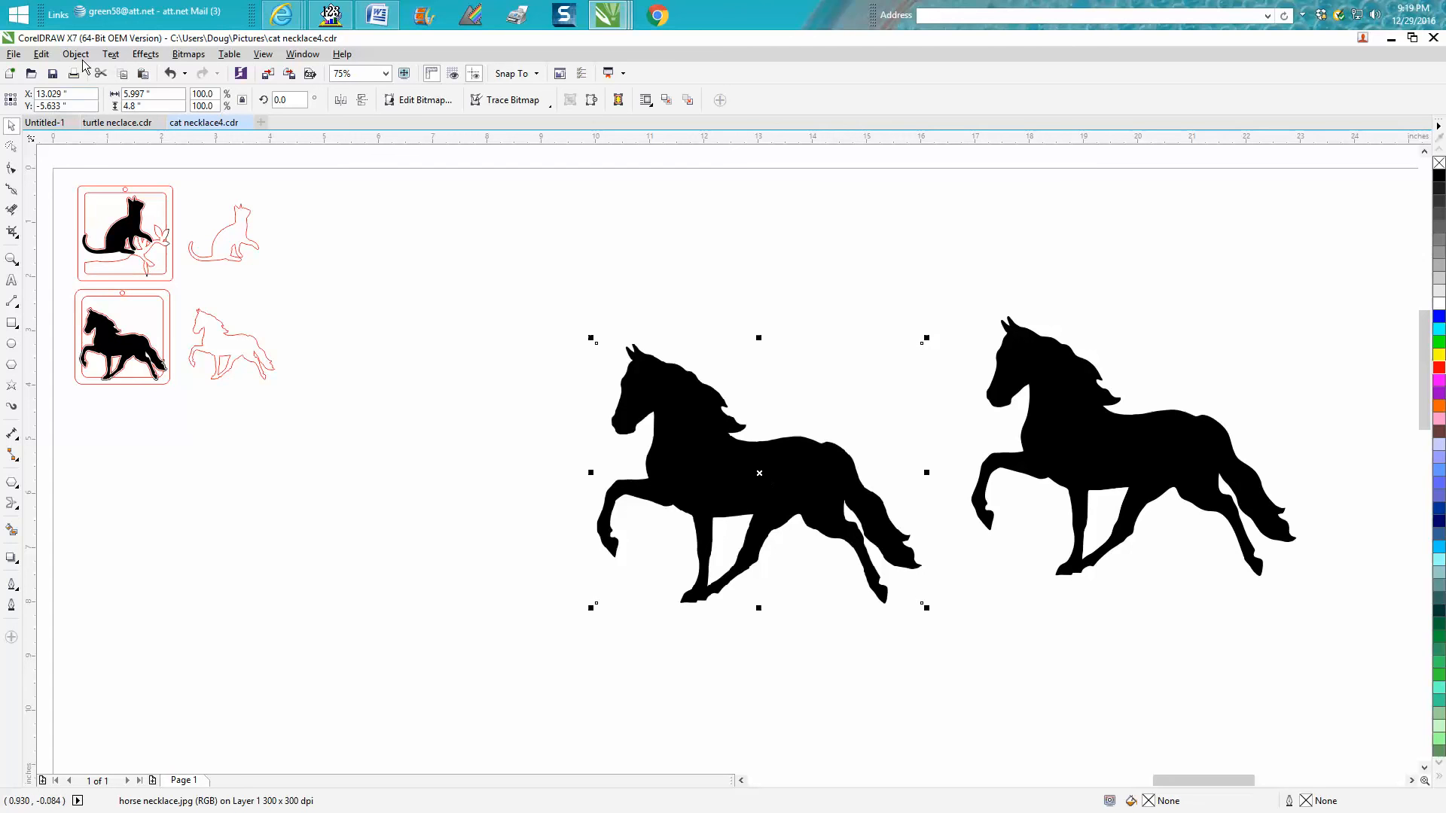
pyautogui.click(75, 53)
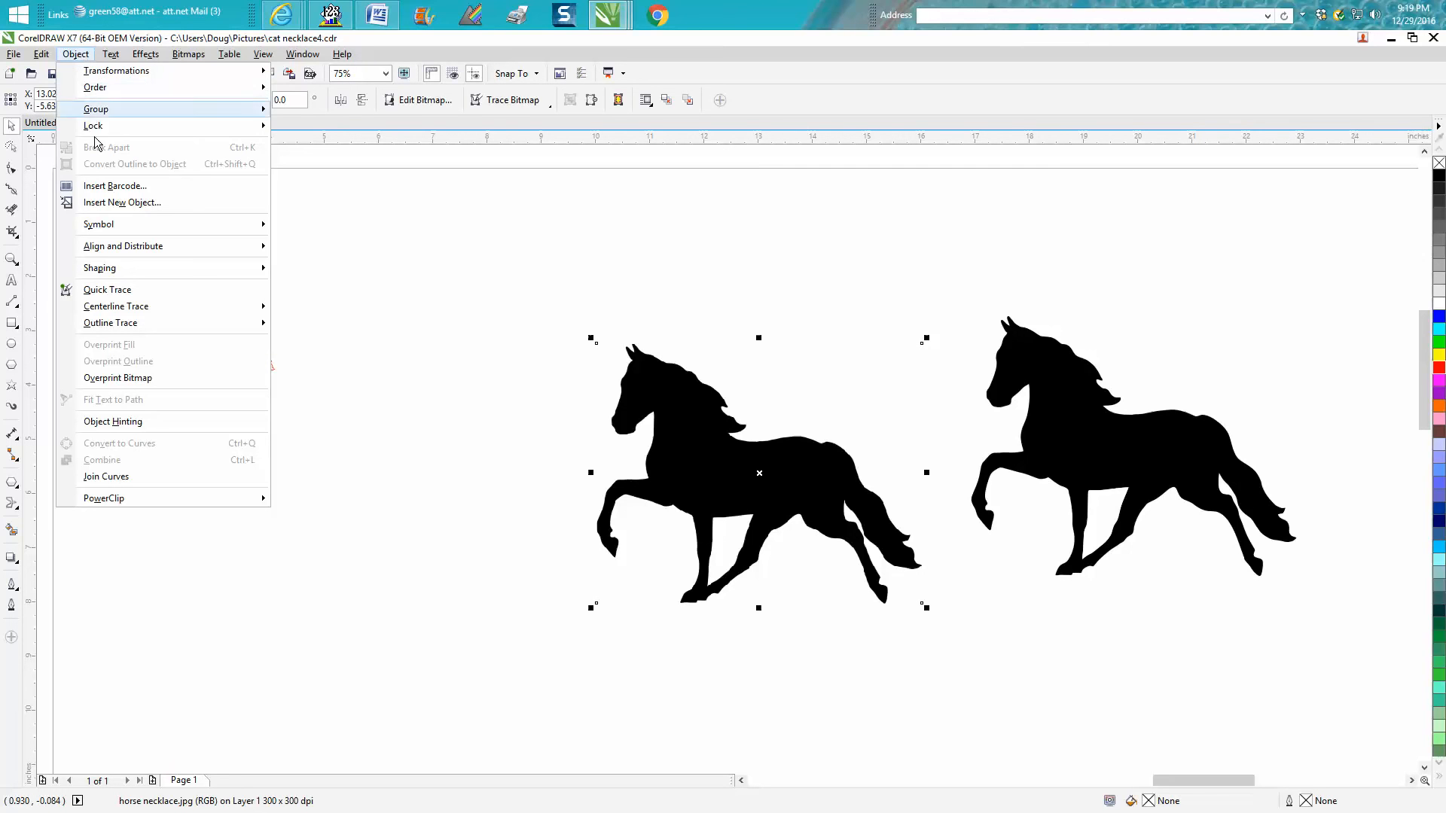
pyautogui.moveTo(95, 109)
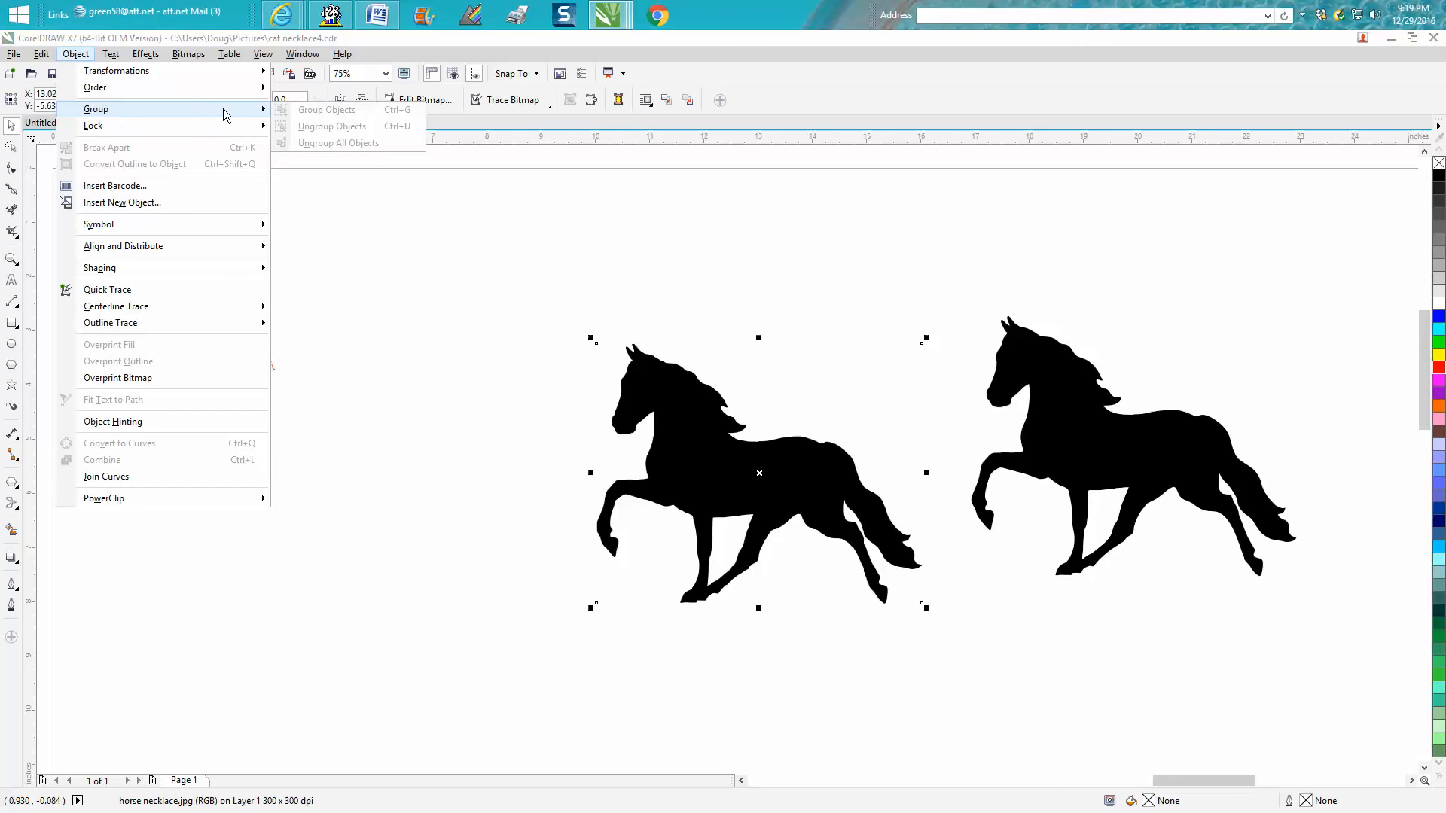
pyautogui.moveTo(781, 332)
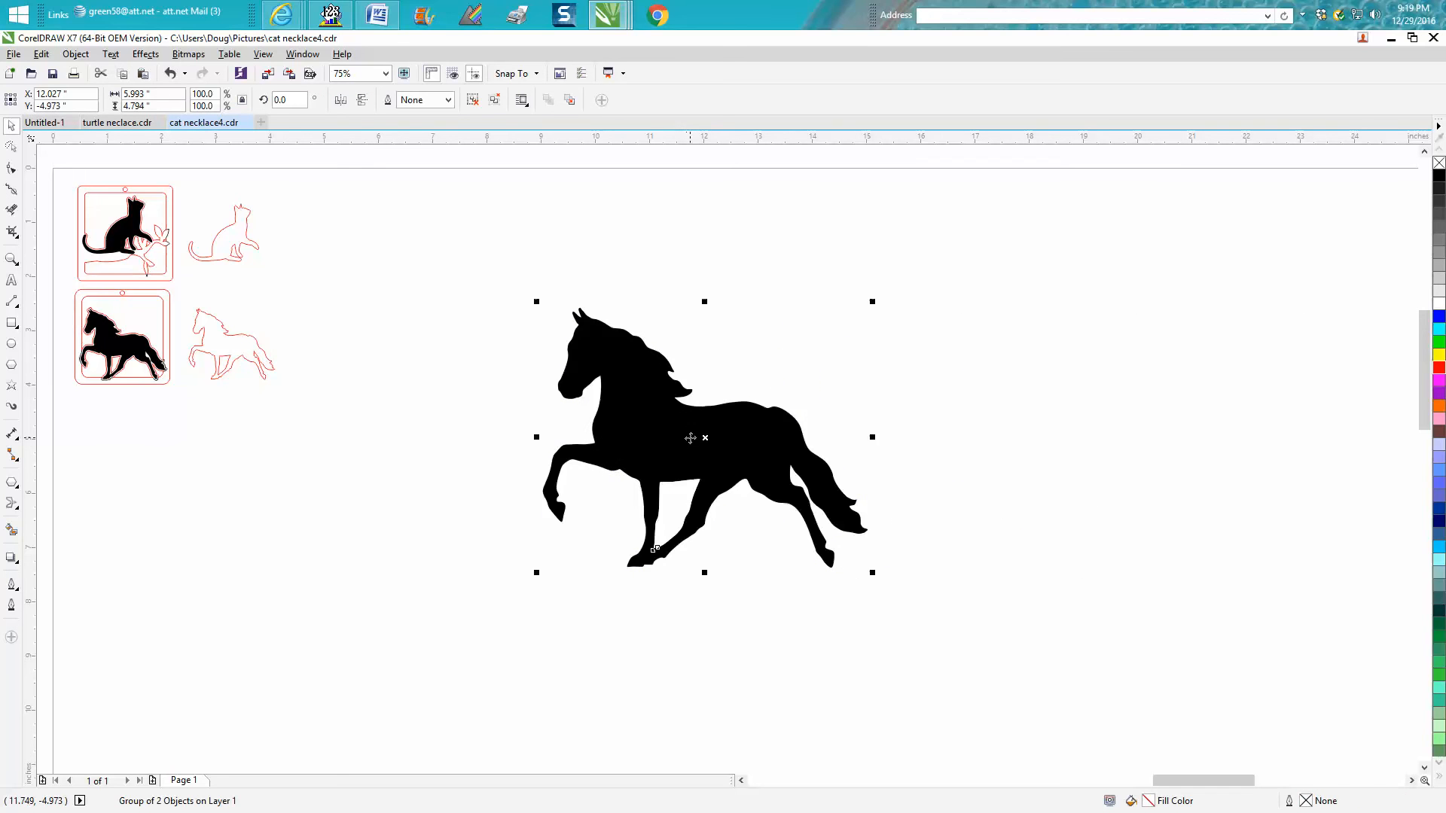
pyautogui.moveTo(690, 437); pyautogui.dragTo(734, 436)
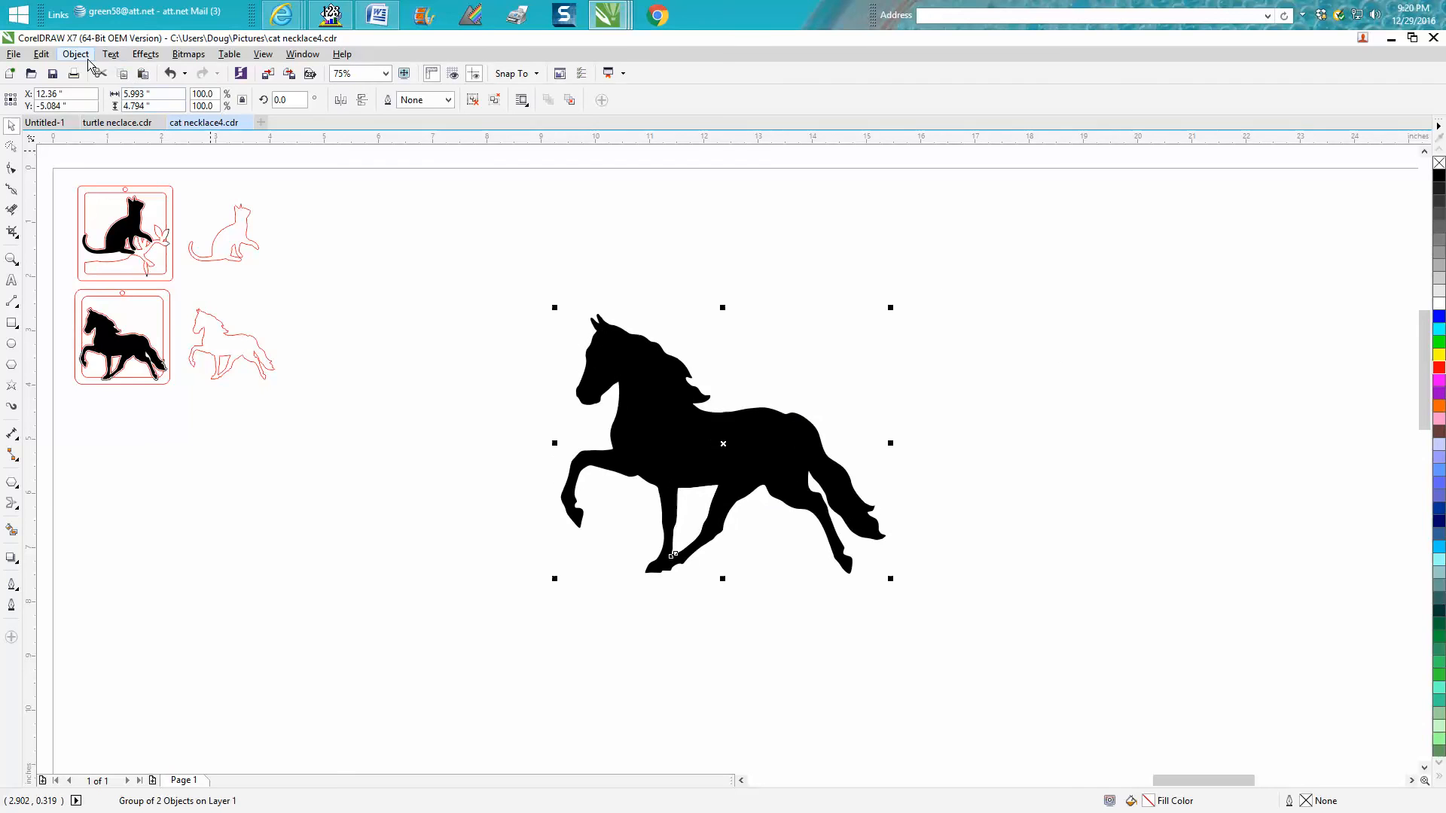
pyautogui.click(75, 54)
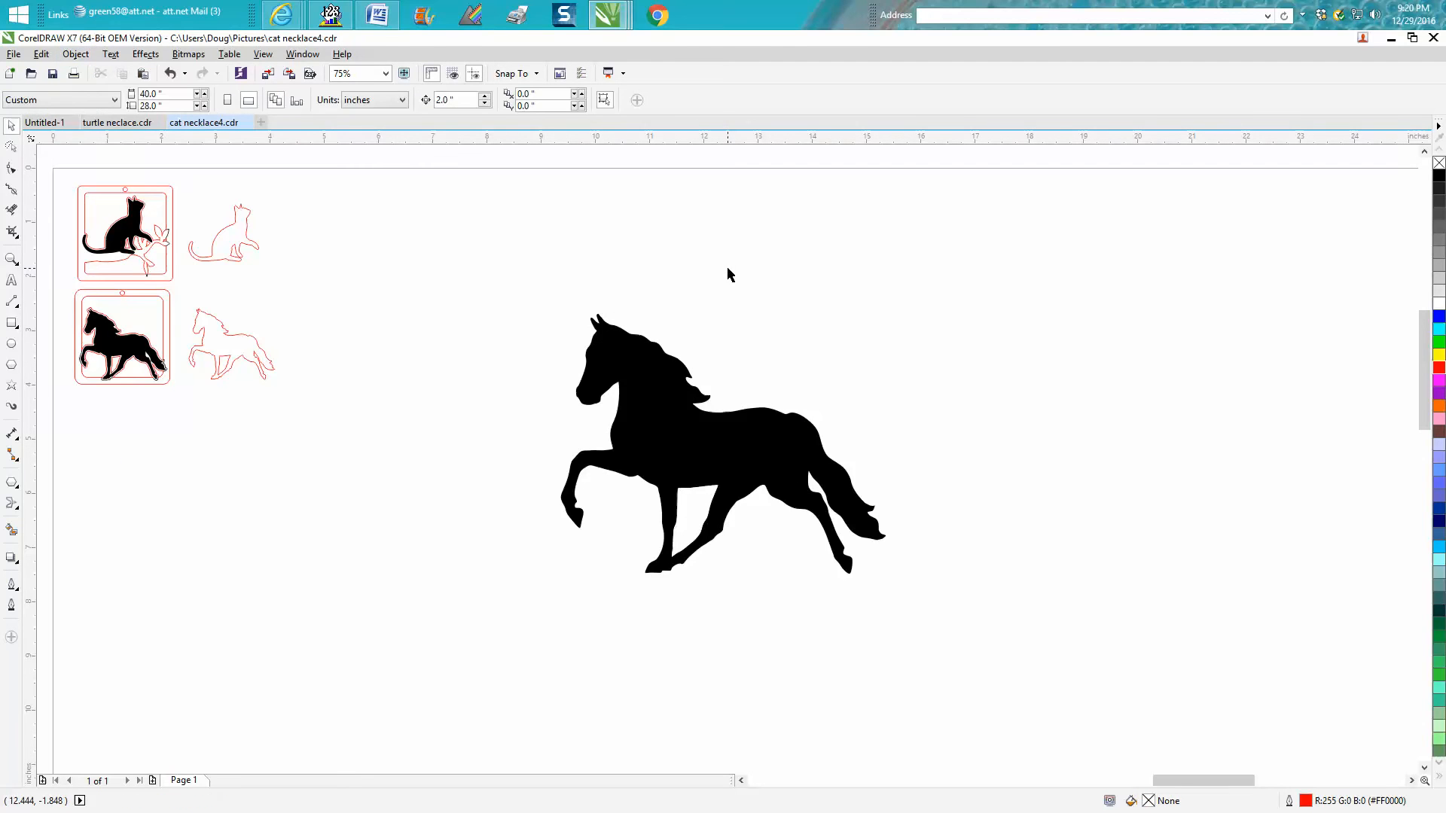
# Step: Draw a yellow rectangle over the horse's tail and send it behind the silhouette
pyautogui.click(691, 517)
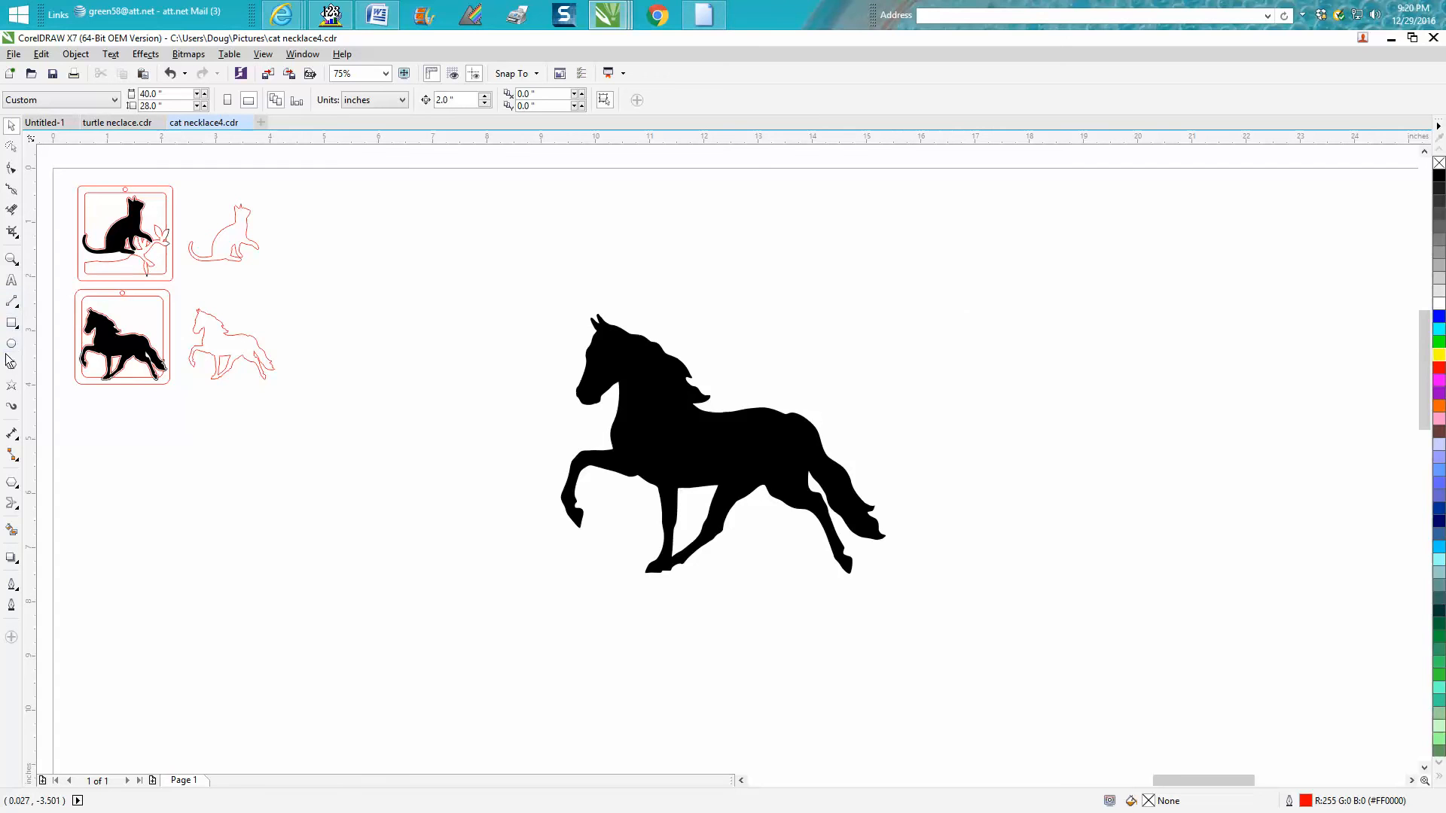
pyautogui.moveTo(837, 264); pyautogui.dragTo(1015, 509)
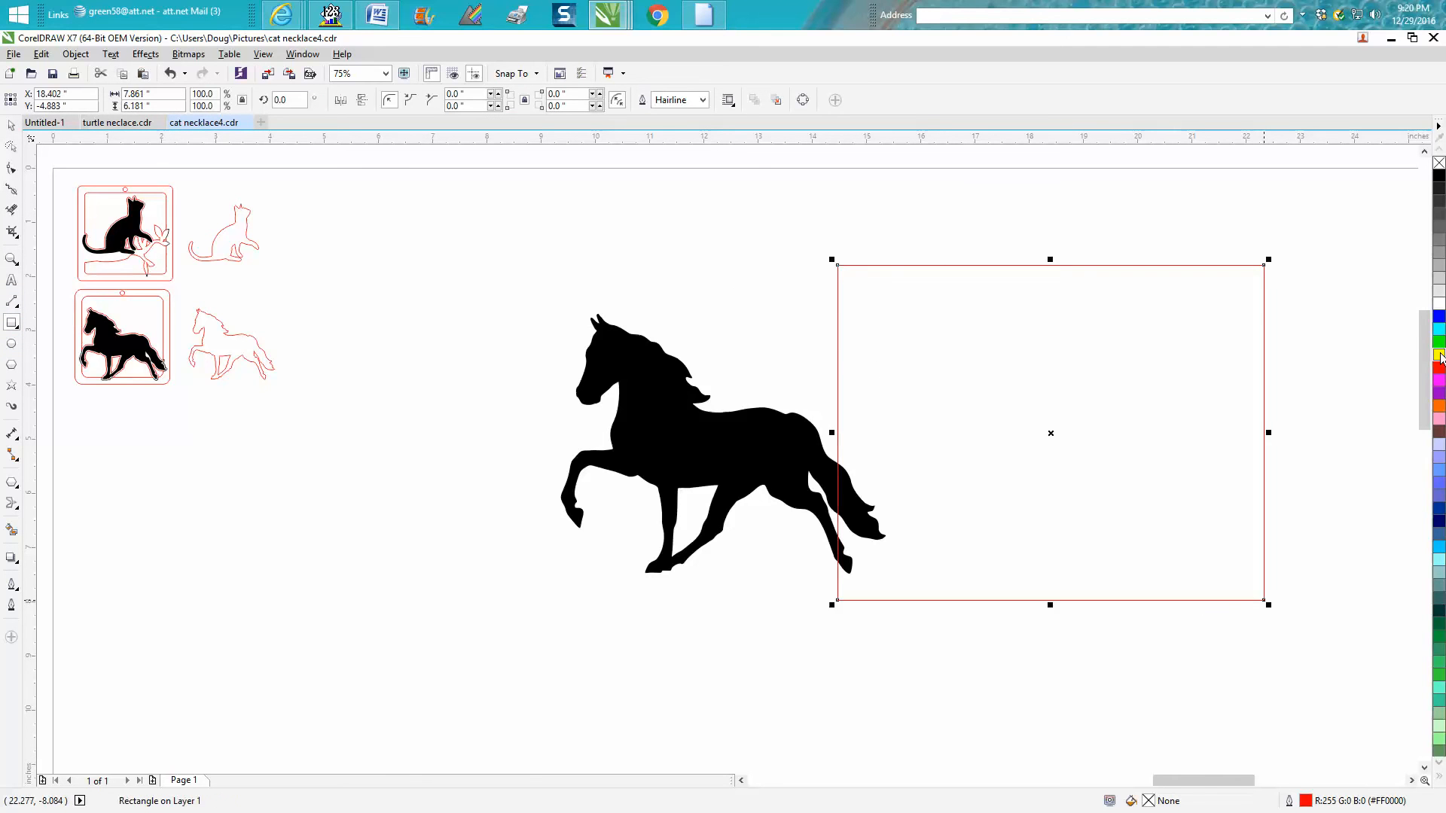
pyautogui.click(1436, 357)
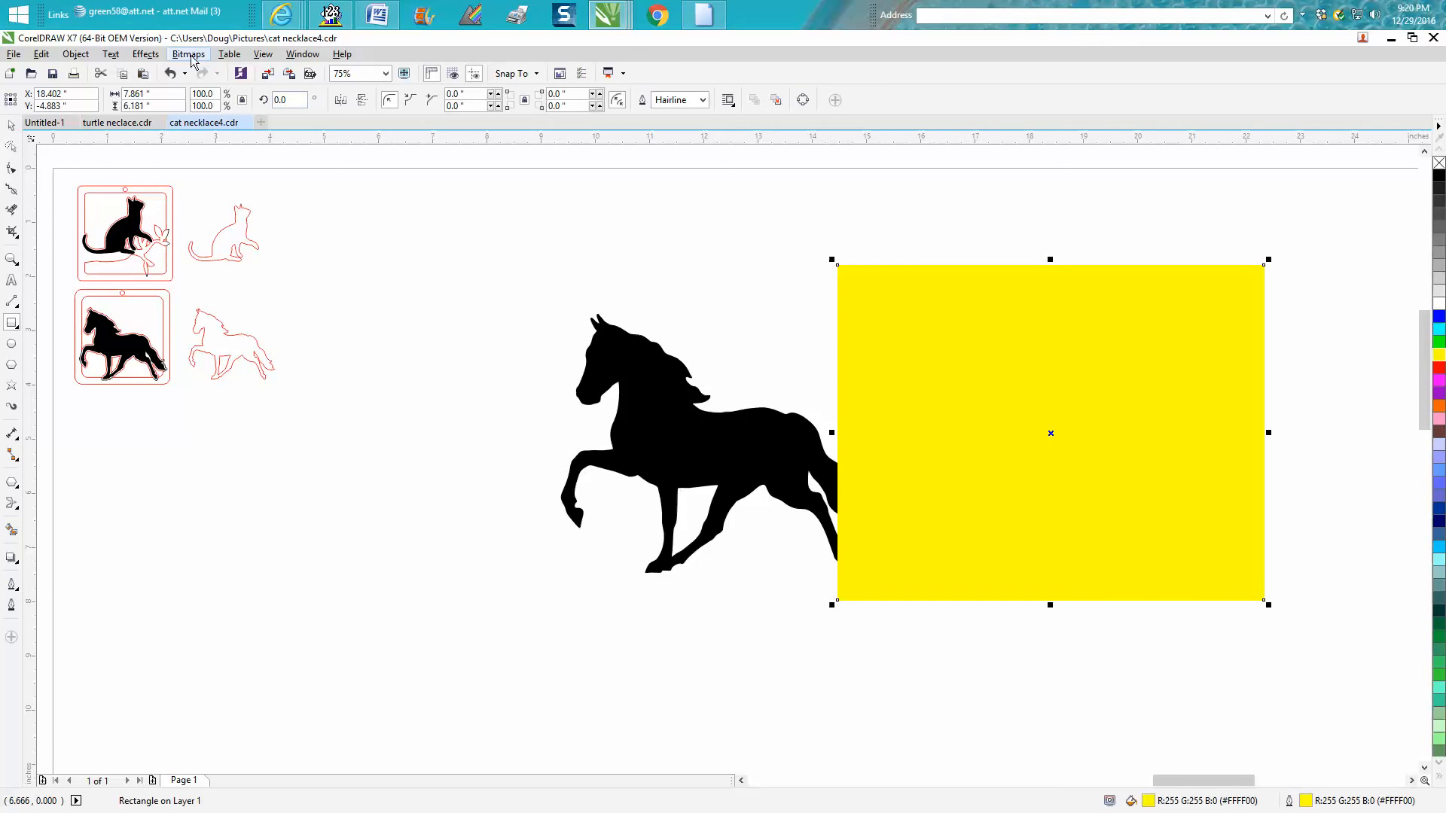
pyautogui.moveTo(76, 53)
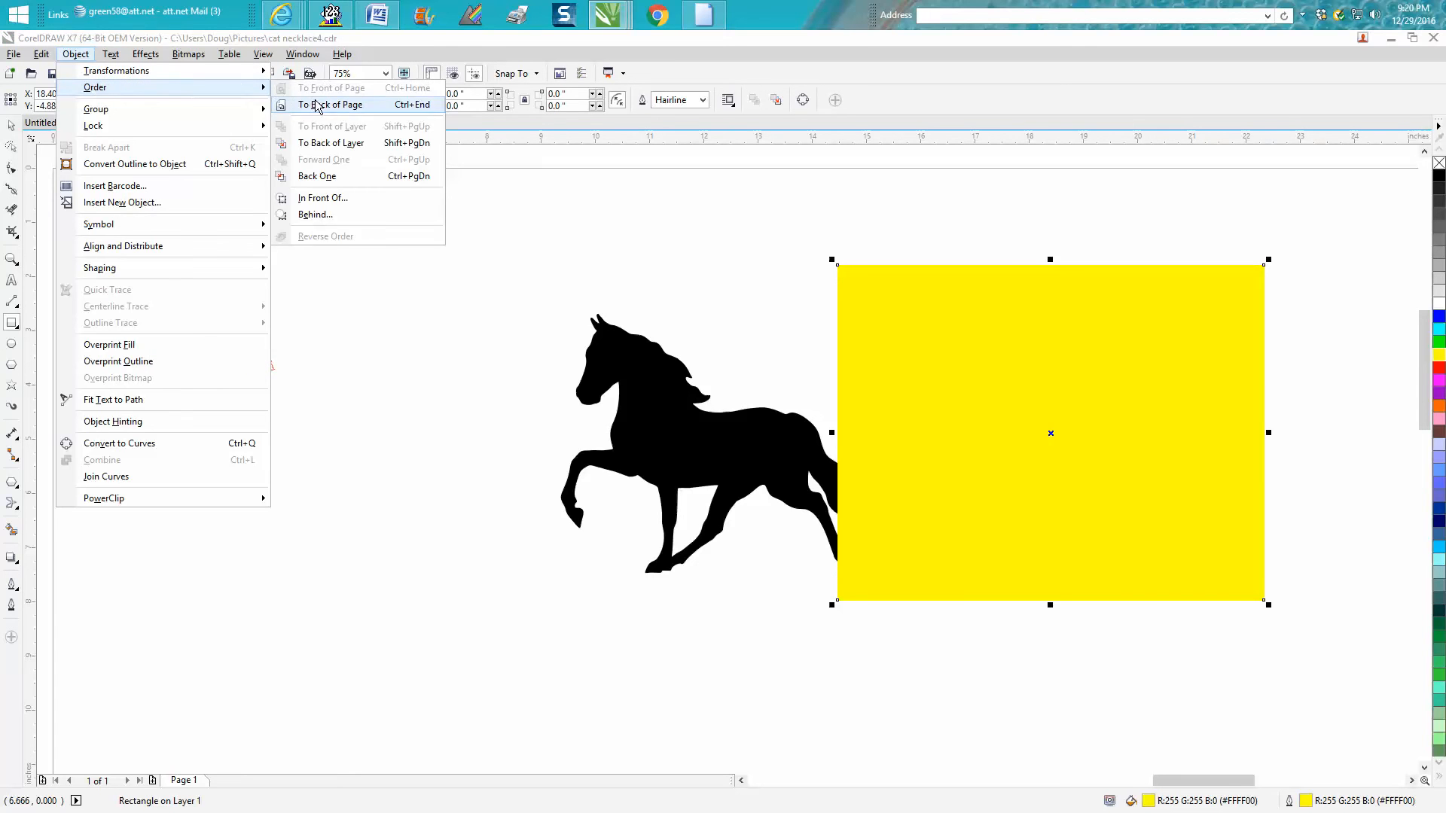
pyautogui.click(329, 104)
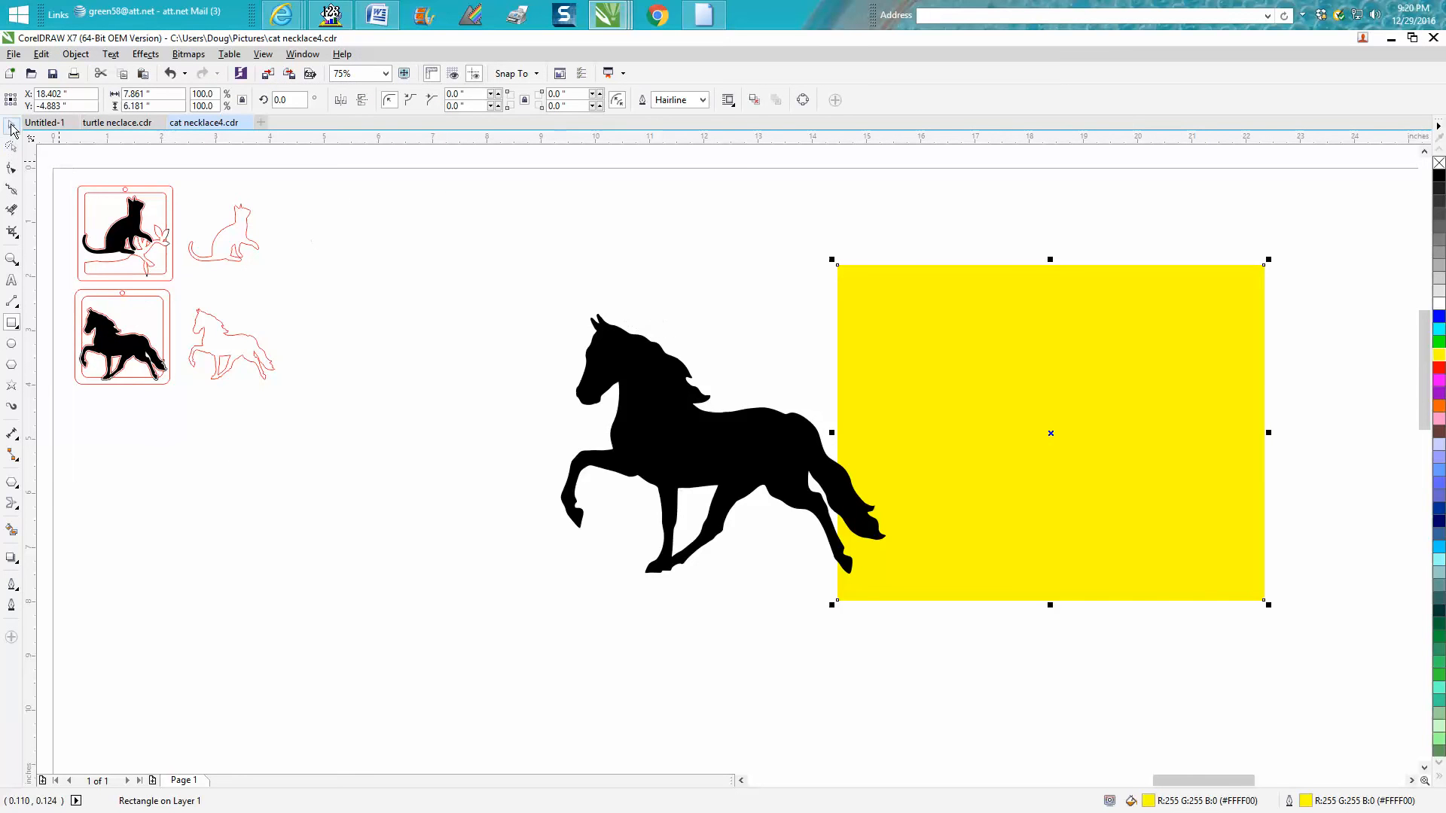